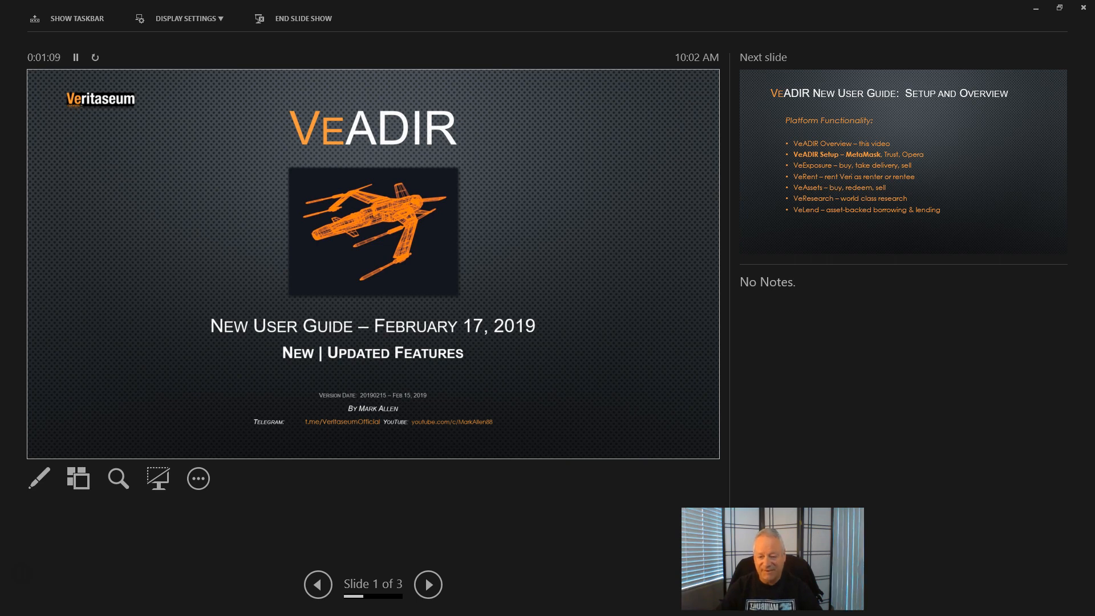
# Step: Review the guide's MetaMask desktop setup steps, then start a new Speed Dial tab
pyautogui.click(428, 584)
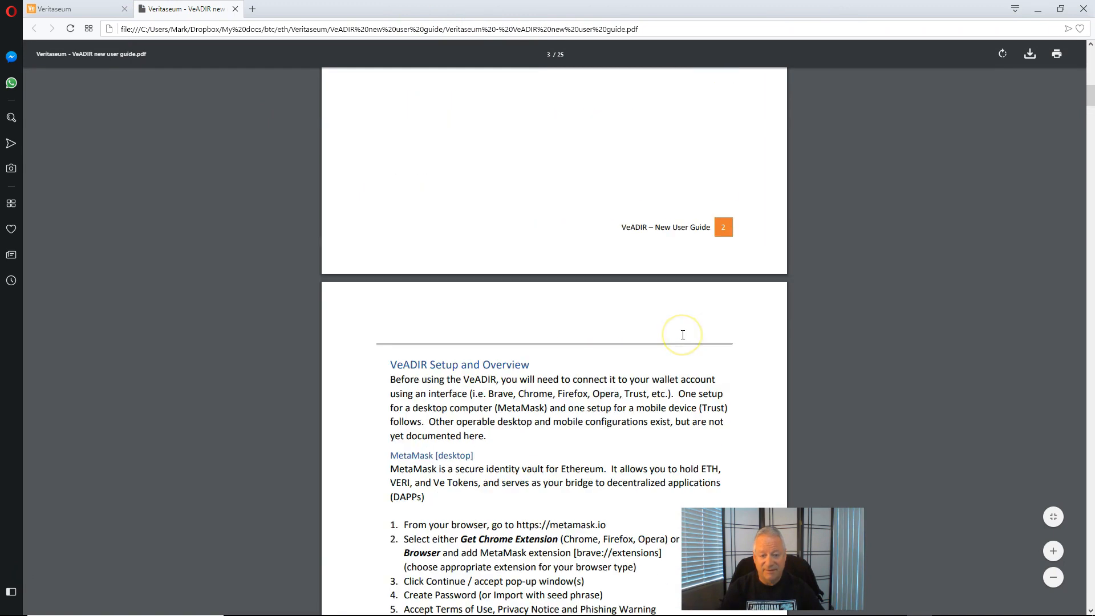
pyautogui.scroll(3)
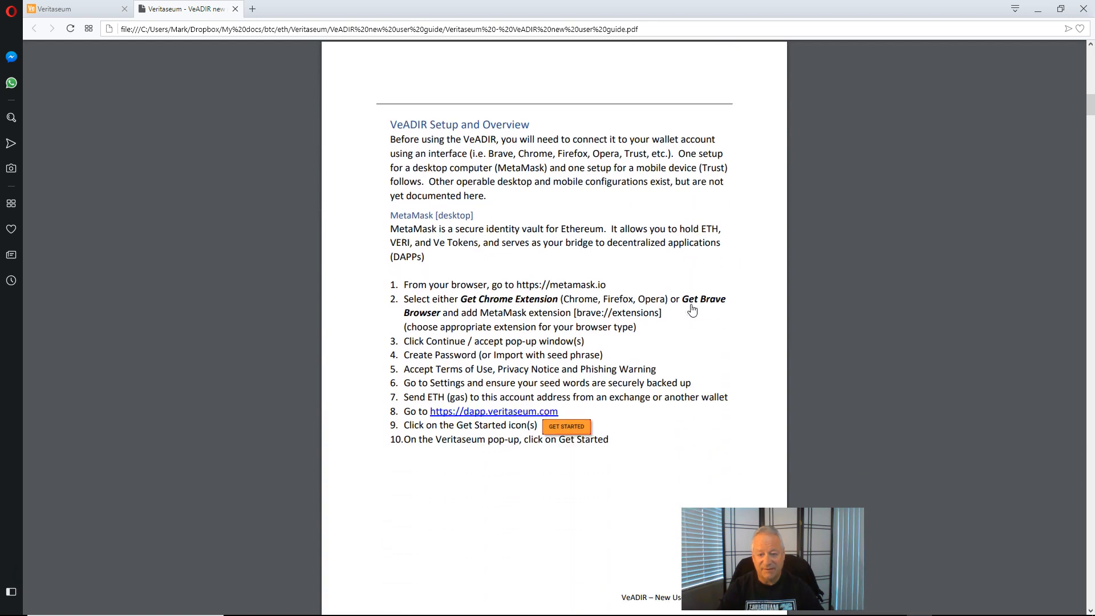
pyautogui.scroll(-3)
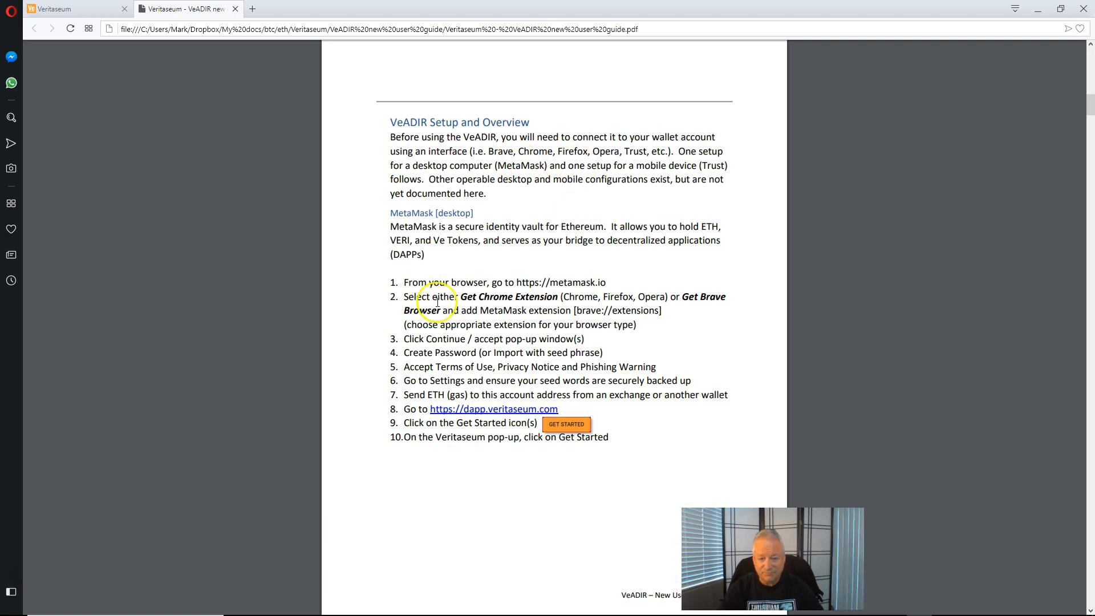
pyautogui.doubleClick(412, 213)
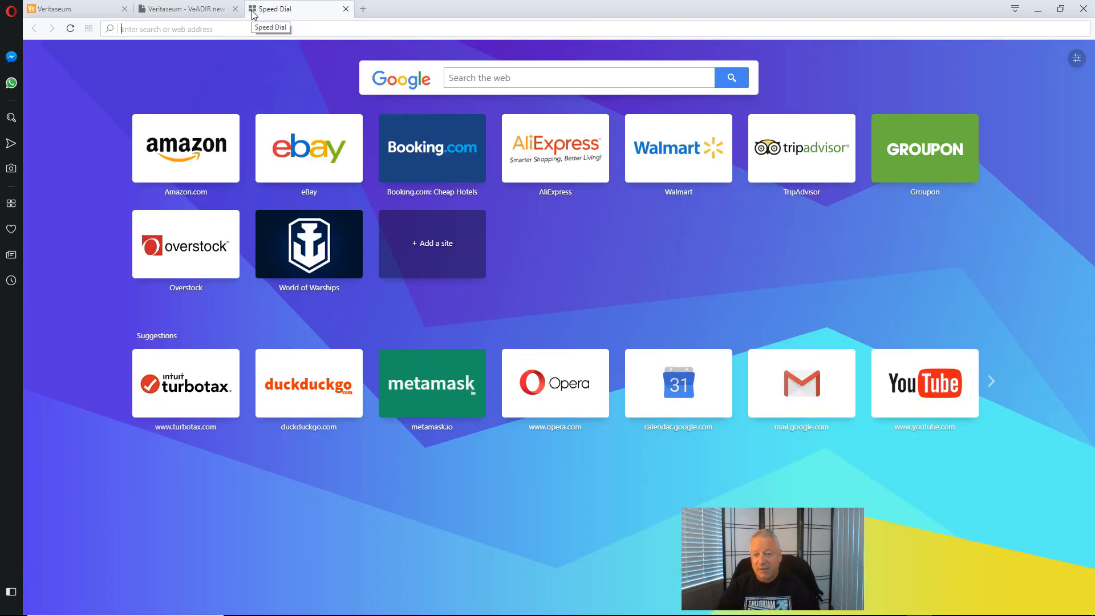
# Step: Load metamask.io from the address bar in the new tab
pyautogui.write(',rm')
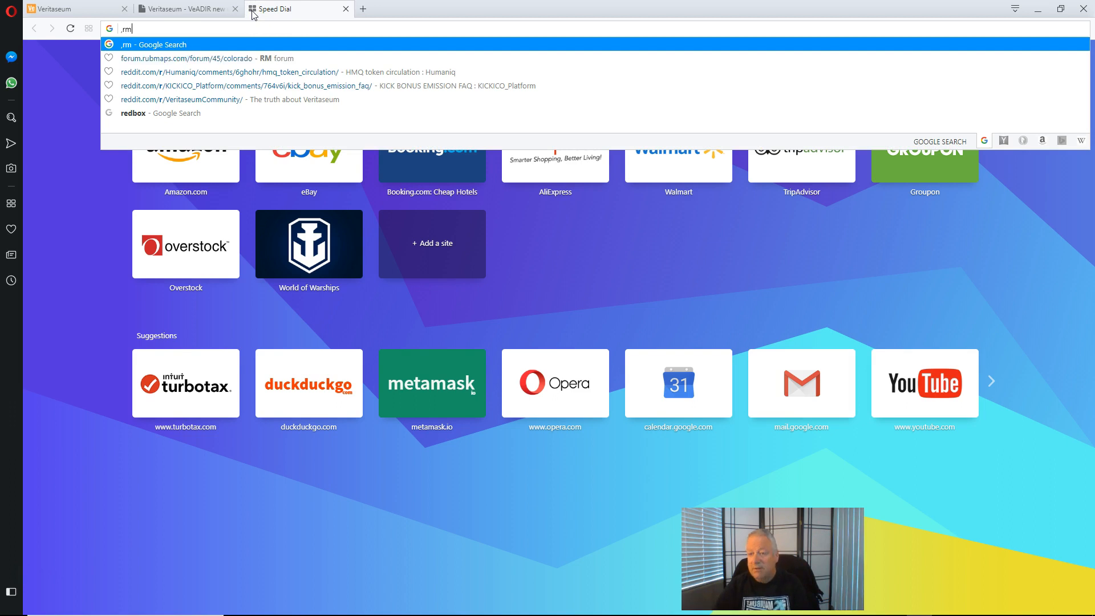
pyautogui.write('etamask.io')
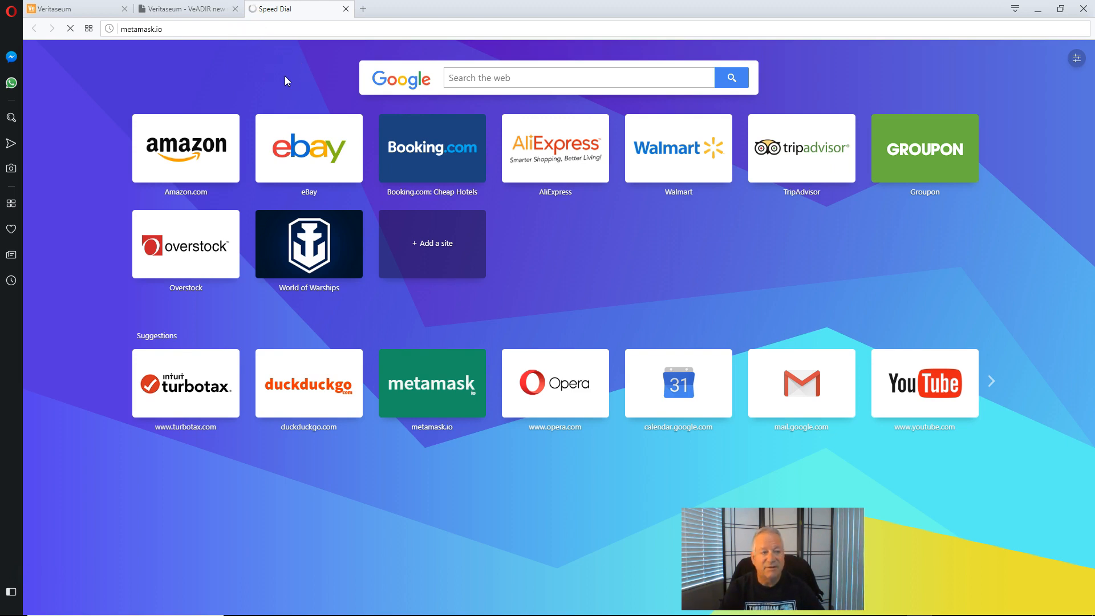
pyautogui.click(431, 383)
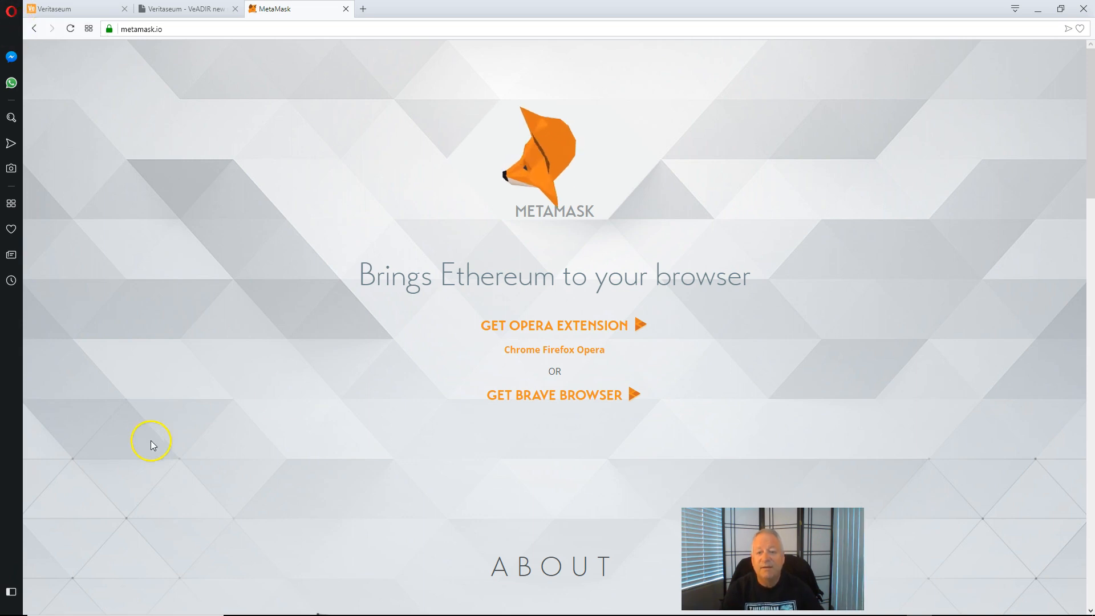
pyautogui.moveTo(389, 382)
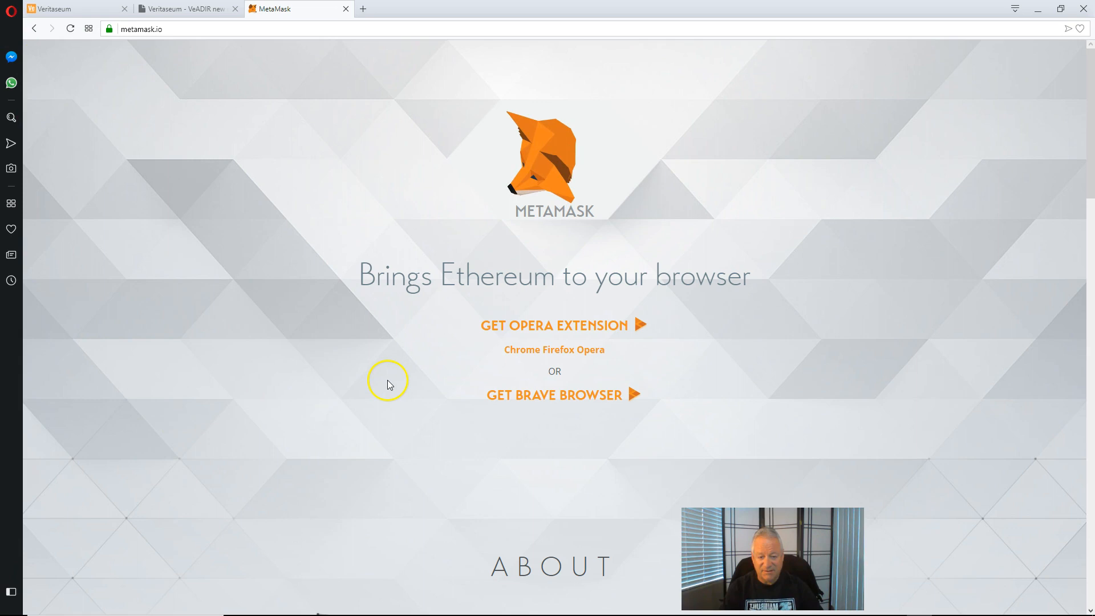
pyautogui.moveTo(577, 338)
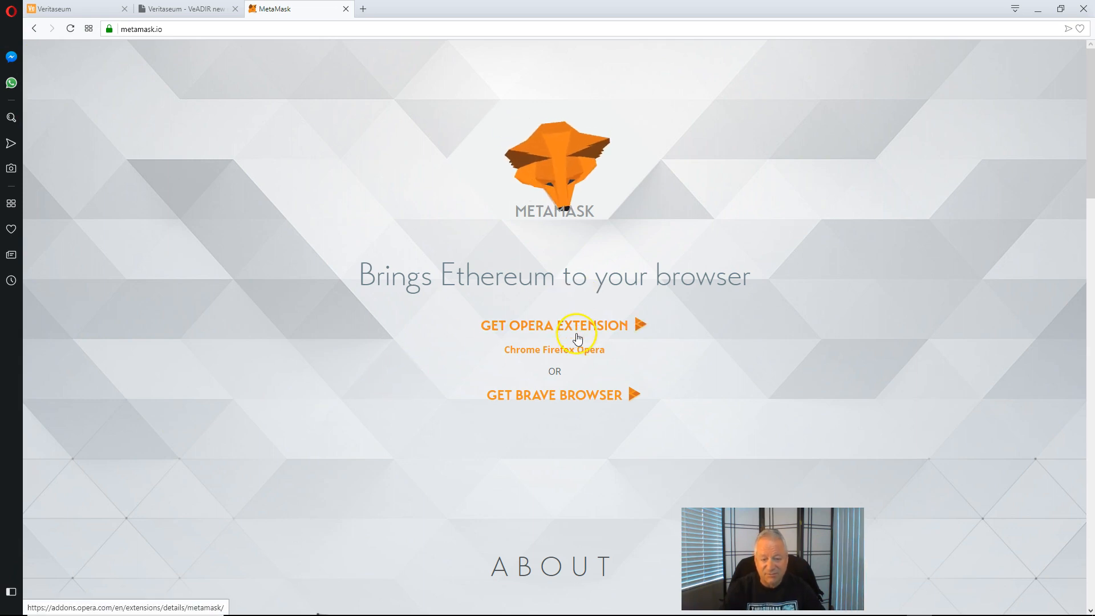
pyautogui.moveTo(585, 354)
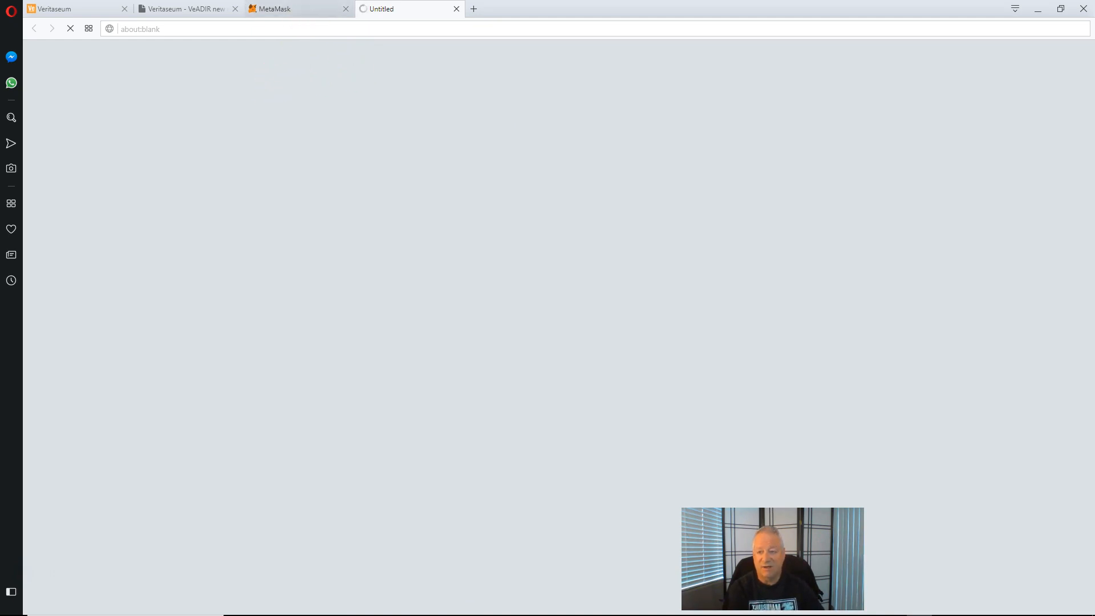
# Step: Reach MetaMask's extension listing on the Opera add-ons site
pyautogui.click(273, 7)
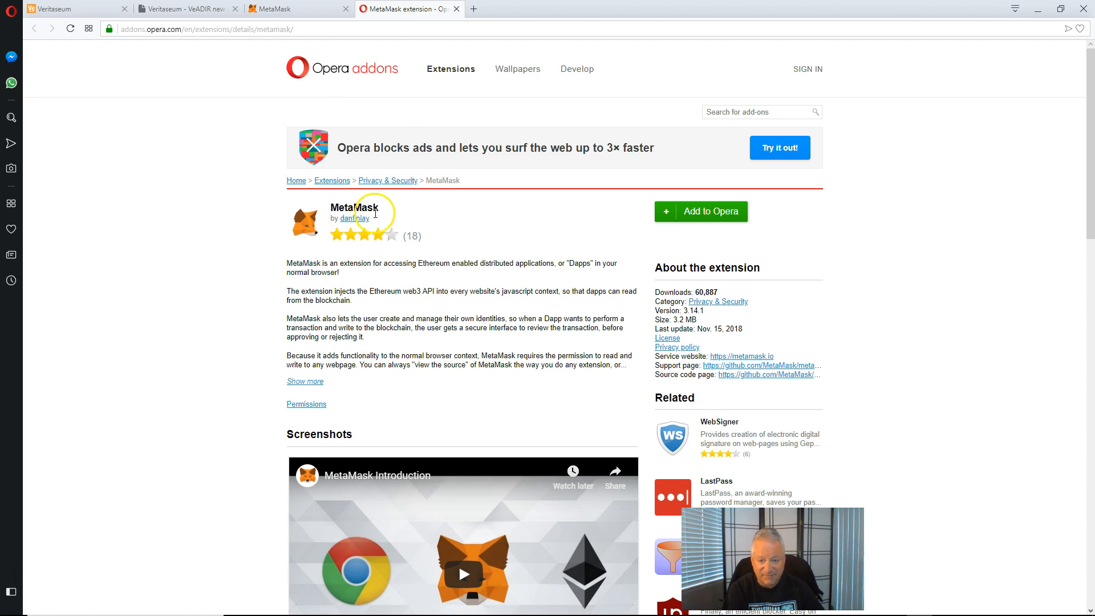
# Step: Choose the Opera version on metamask.io and add the MetaMask extension to Opera
pyautogui.click(273, 8)
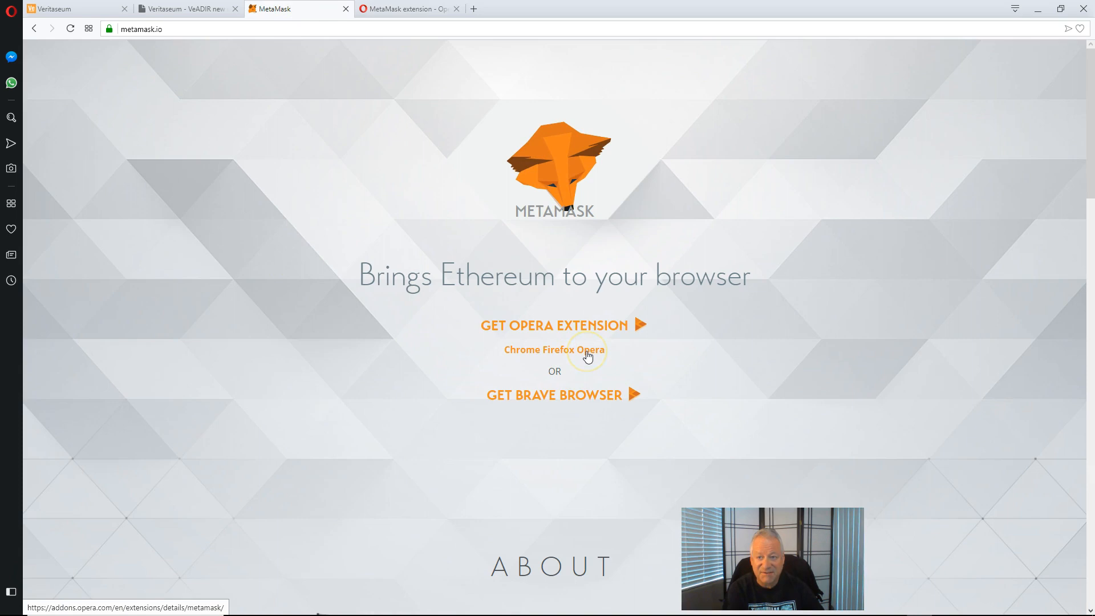
pyautogui.click(596, 349)
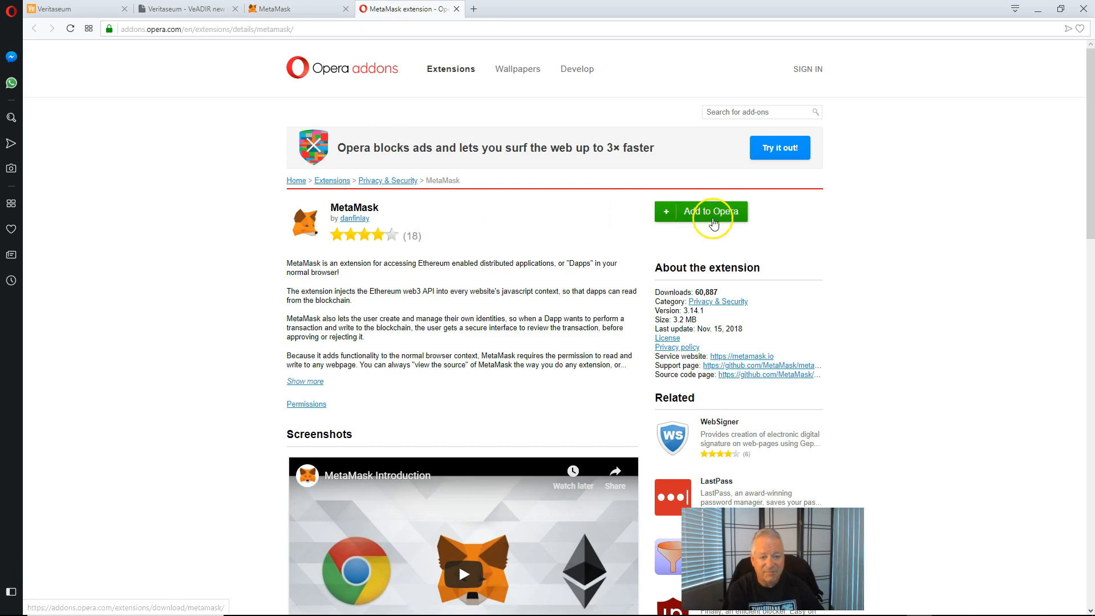
pyautogui.click(711, 211)
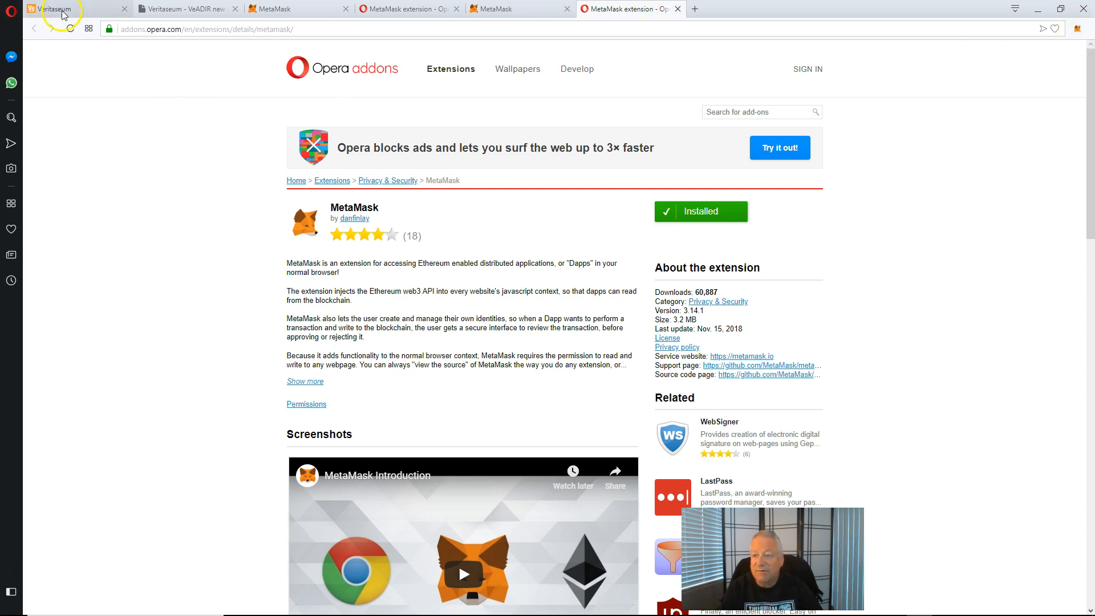
# Step: Switch to the Veritaseum tab showing the dapp.veritaseum.com portfolio
pyautogui.click(59, 8)
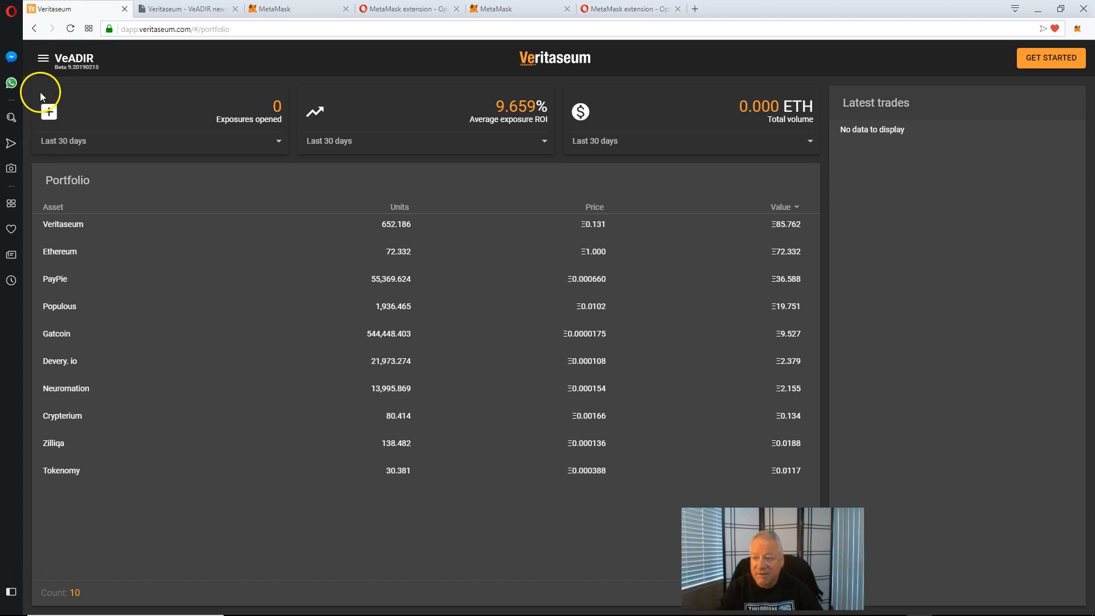
pyautogui.moveTo(171, 39)
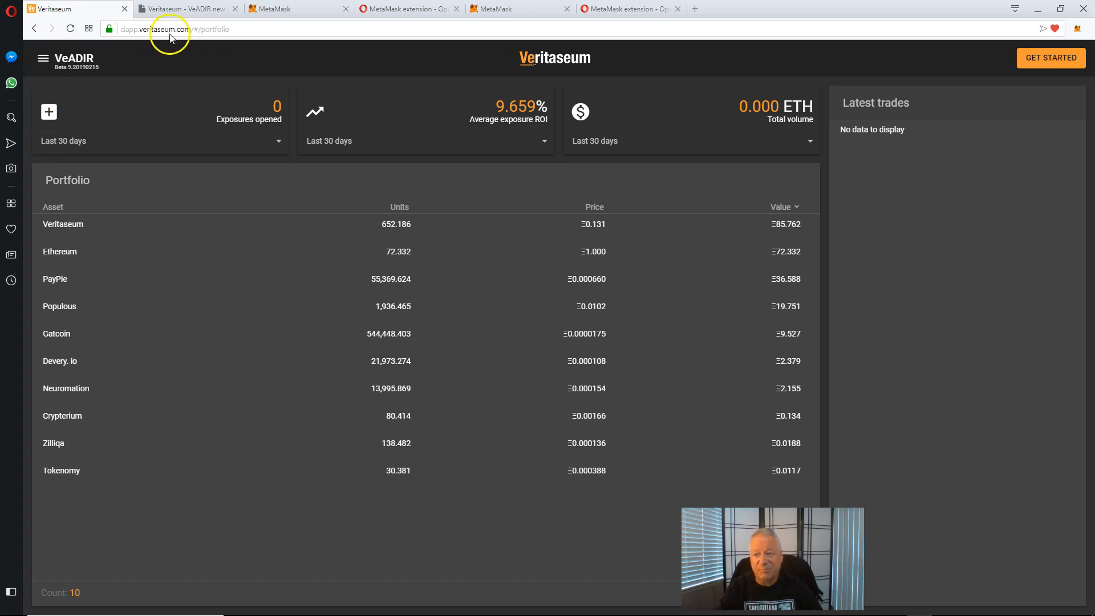
pyautogui.moveTo(1024, 71)
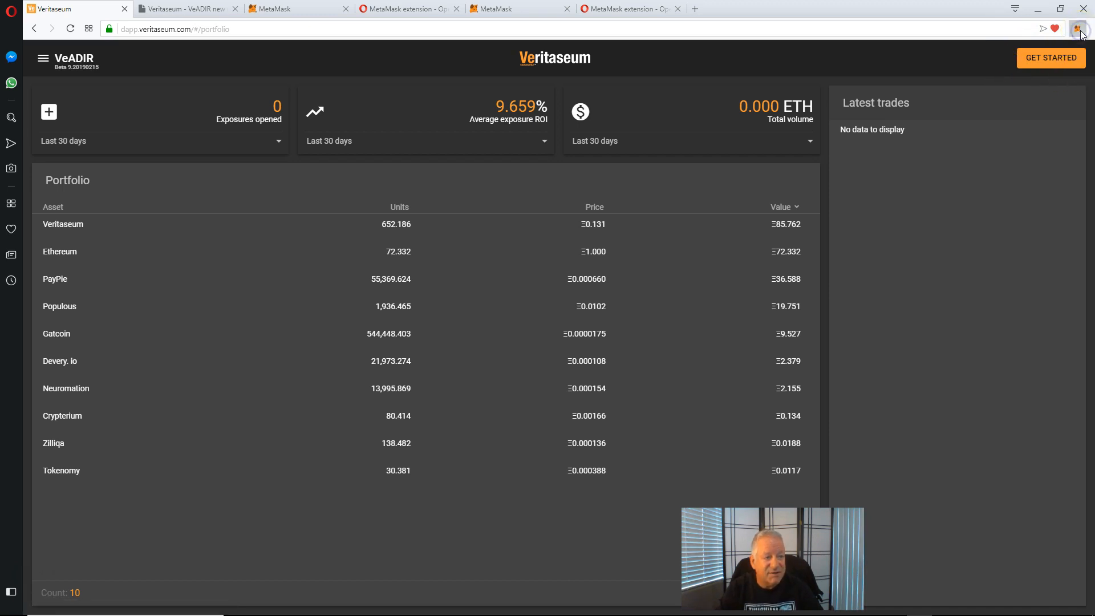
# Step: Accept MetaMask's privacy notice and scrolled terms of use to reach password setup
pyautogui.click(1079, 28)
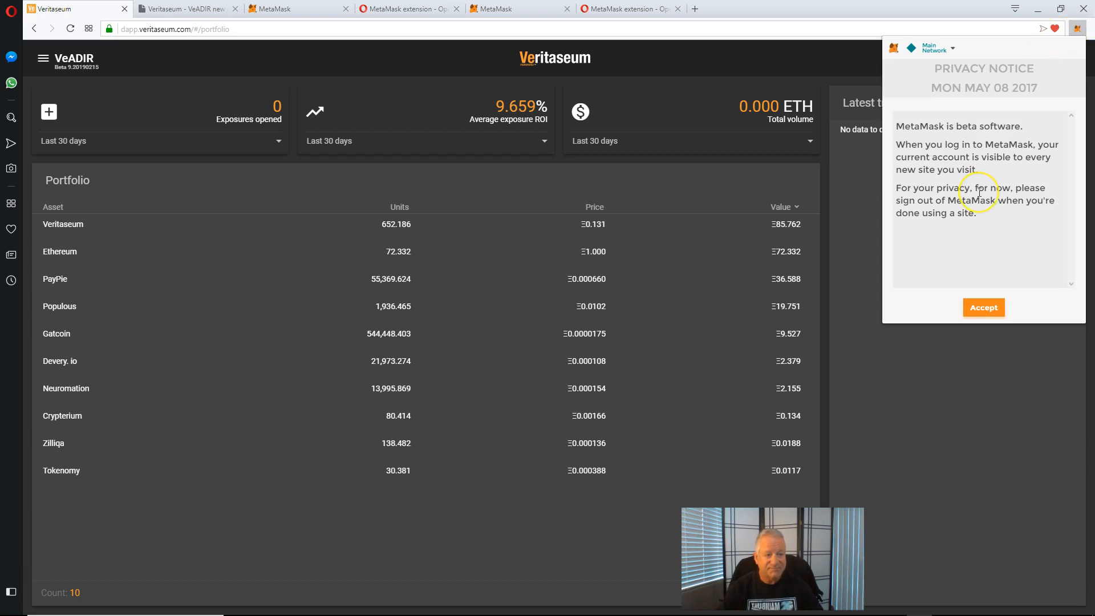
pyautogui.moveTo(959, 231)
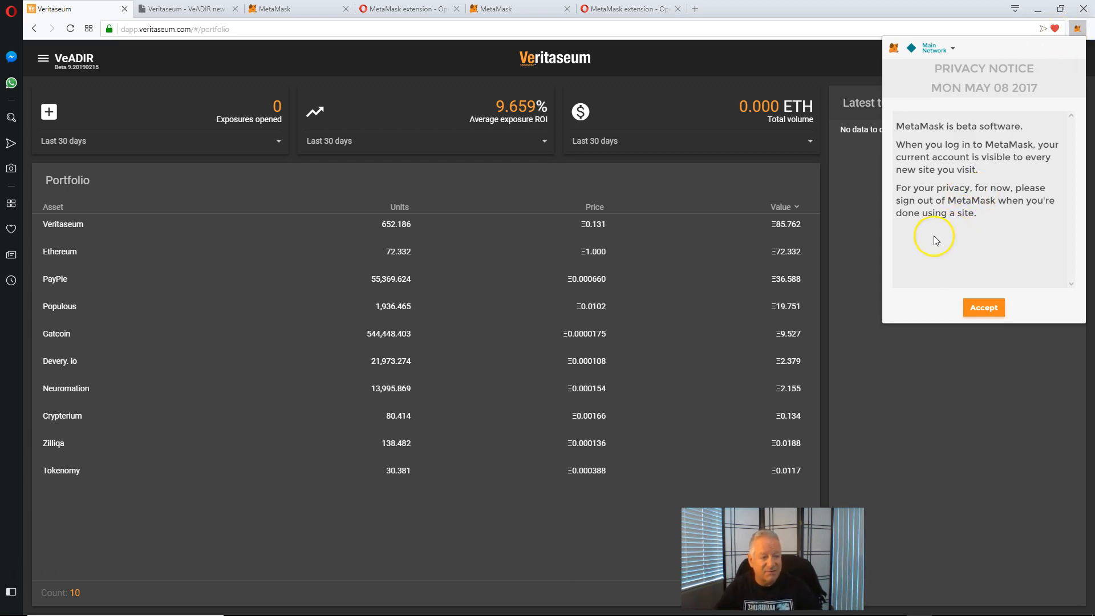
pyautogui.moveTo(934, 228)
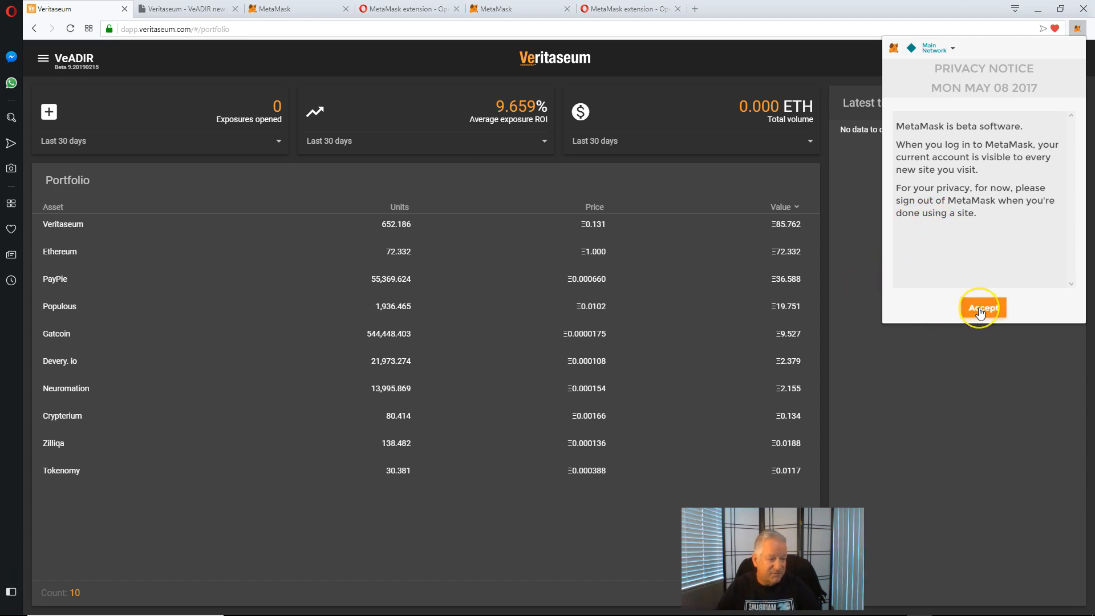
pyautogui.click(982, 307)
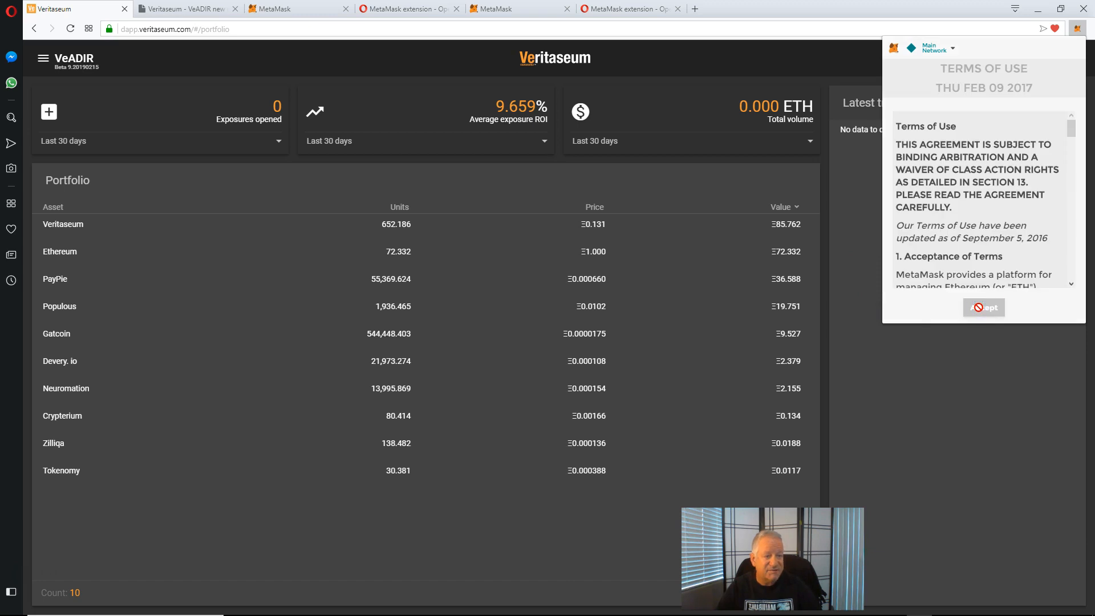
pyautogui.scroll(-3)
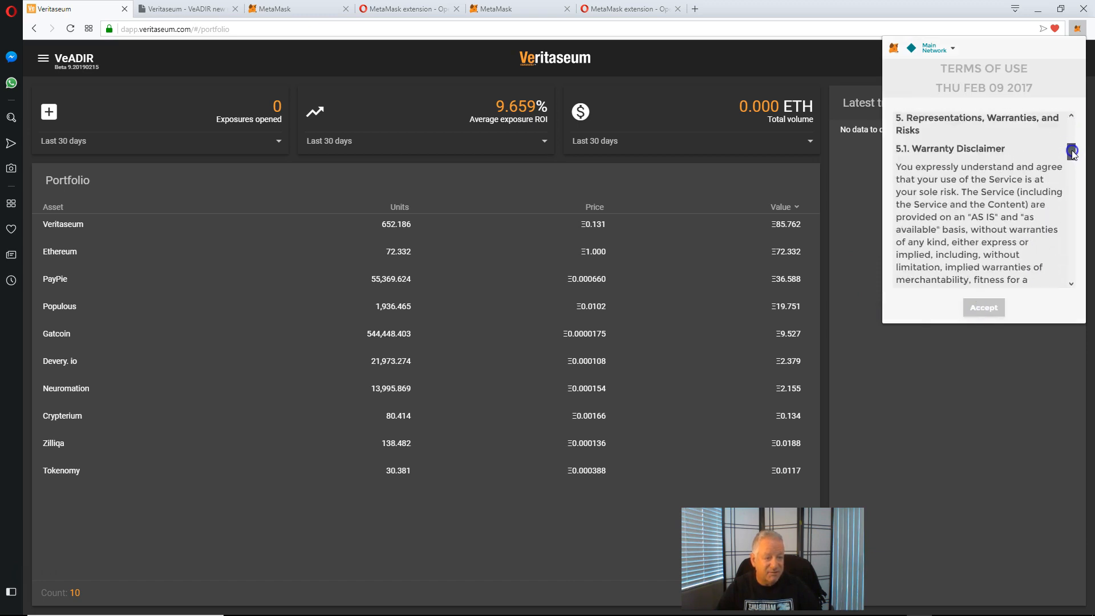
pyautogui.scroll(-3)
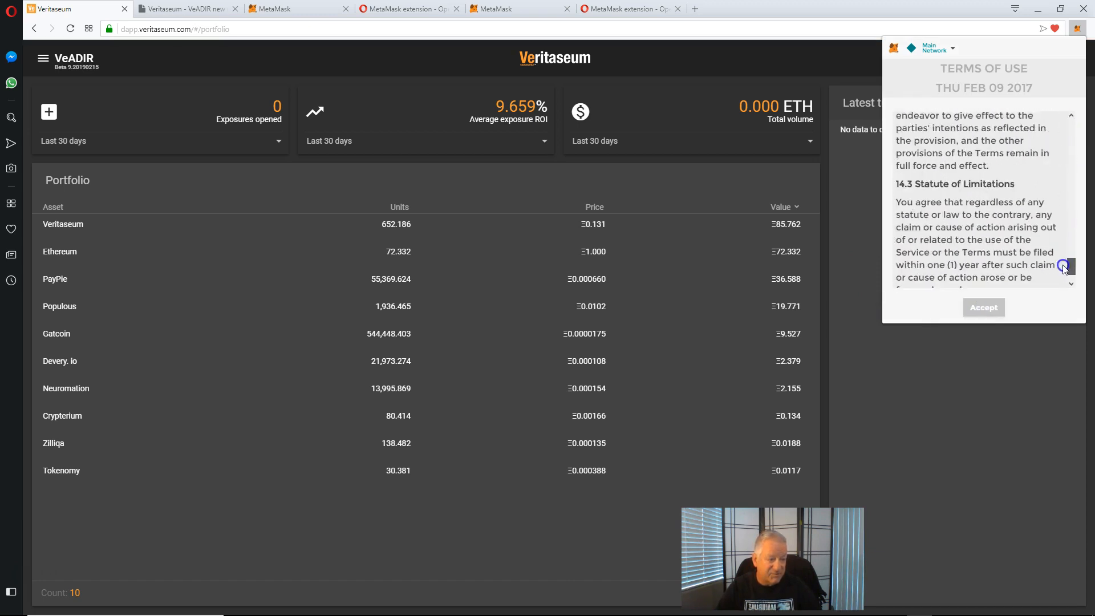
pyautogui.scroll(-3)
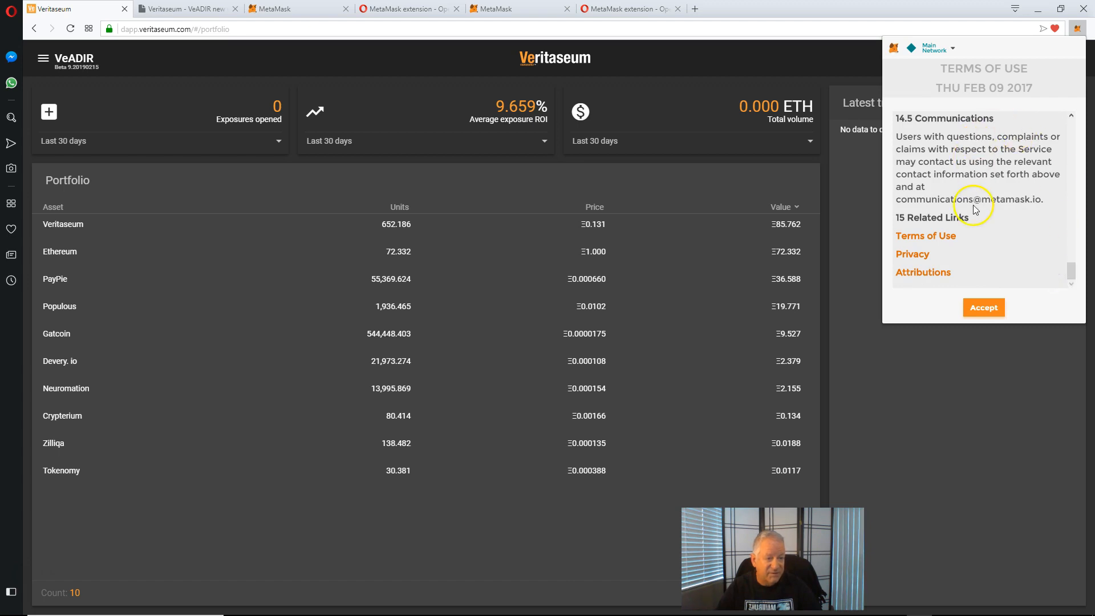
pyautogui.click(982, 307)
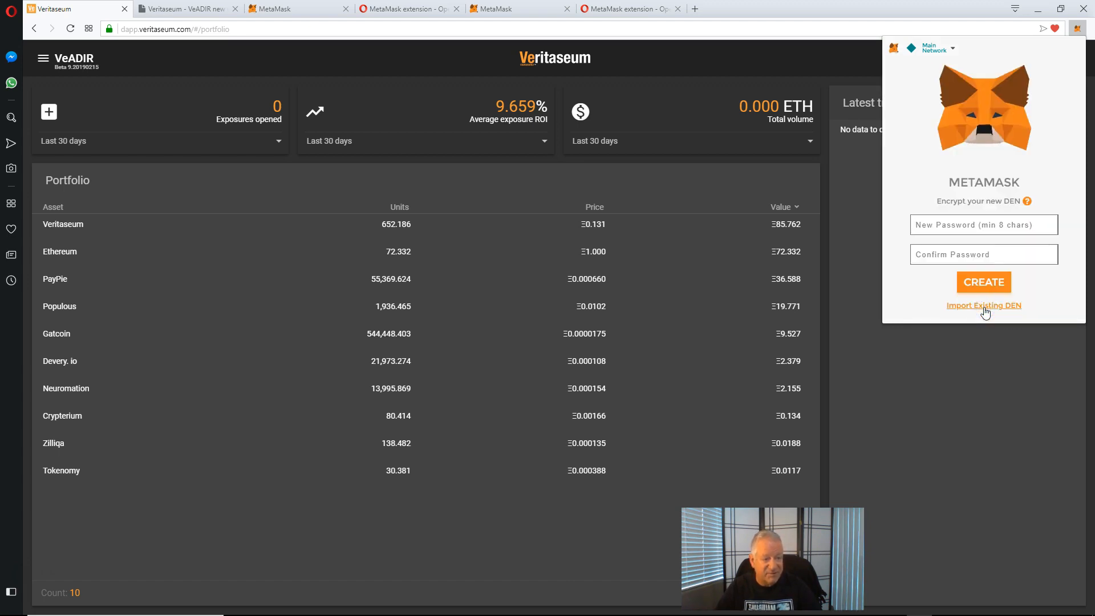
# Step: Enter and confirm a new vault password and create the vault
pyautogui.click(982, 224)
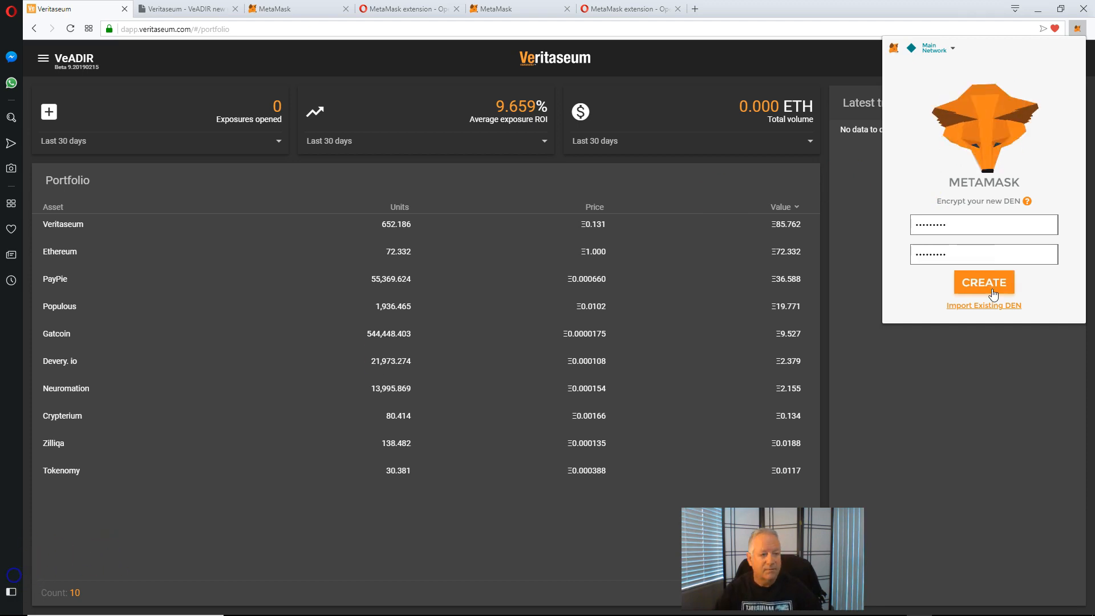
pyautogui.click(983, 282)
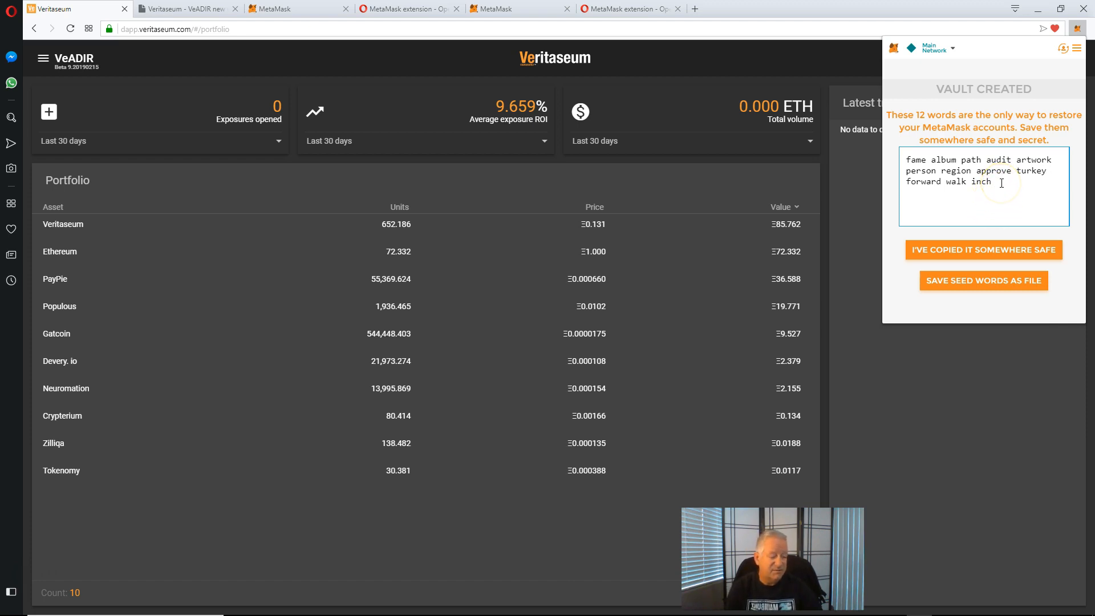
# Step: Select the 12 seed words and confirm 'I've copied it somewhere safe'
pyautogui.moveTo(907, 159); pyautogui.dragTo(991, 181)
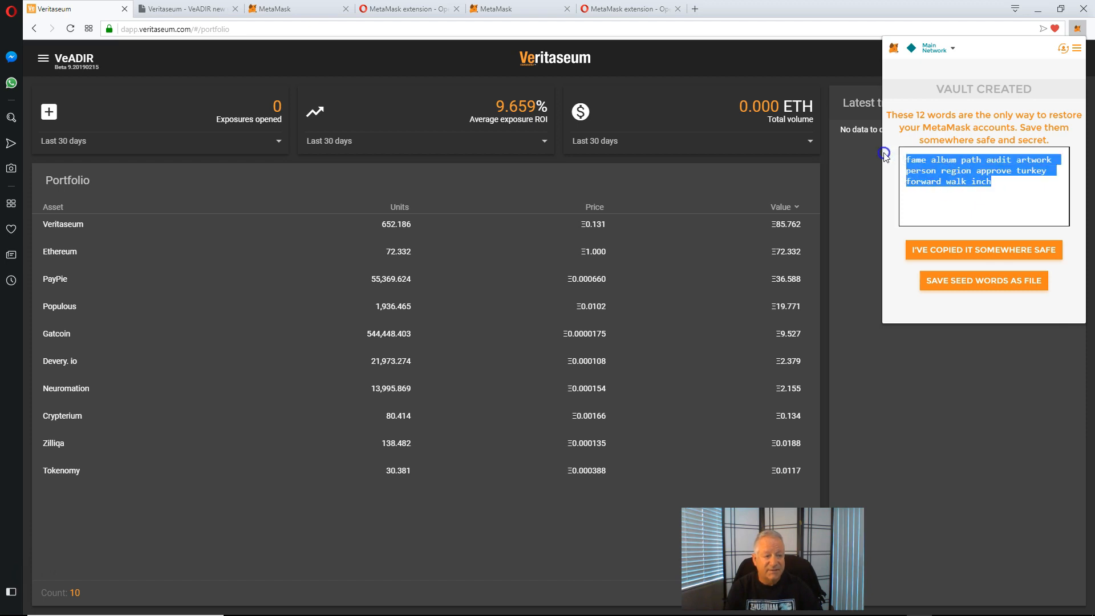
pyautogui.click(1003, 187)
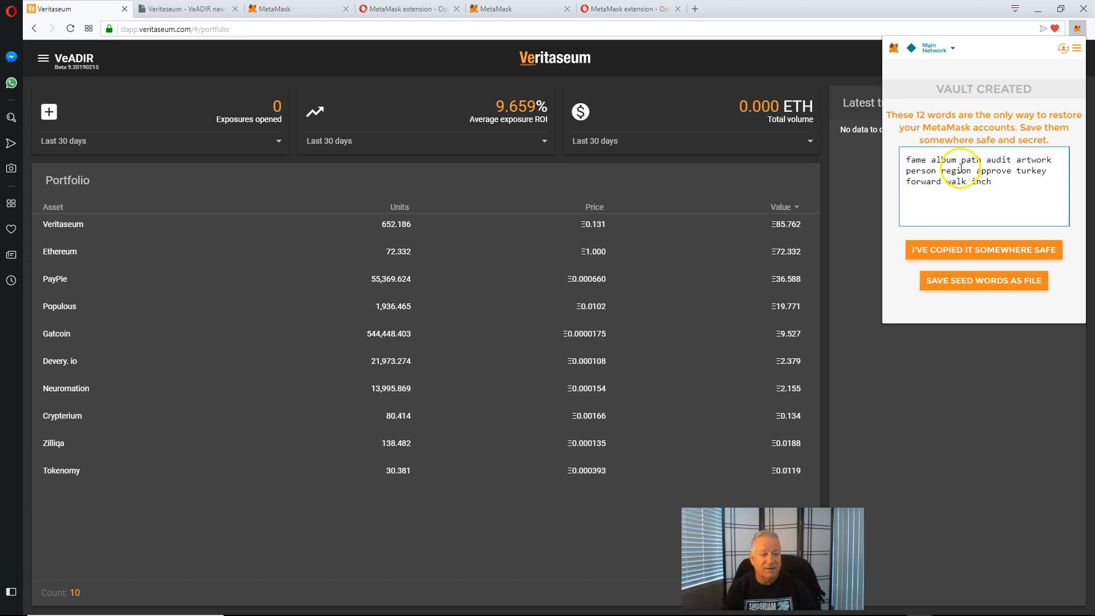
pyautogui.moveTo(963, 237)
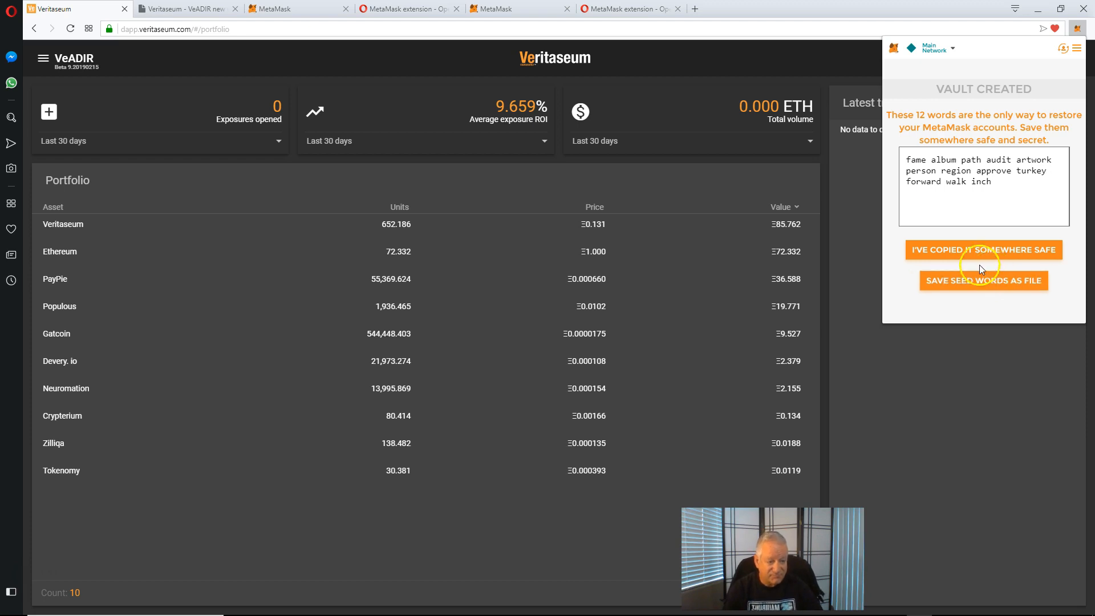
pyautogui.moveTo(879, 240)
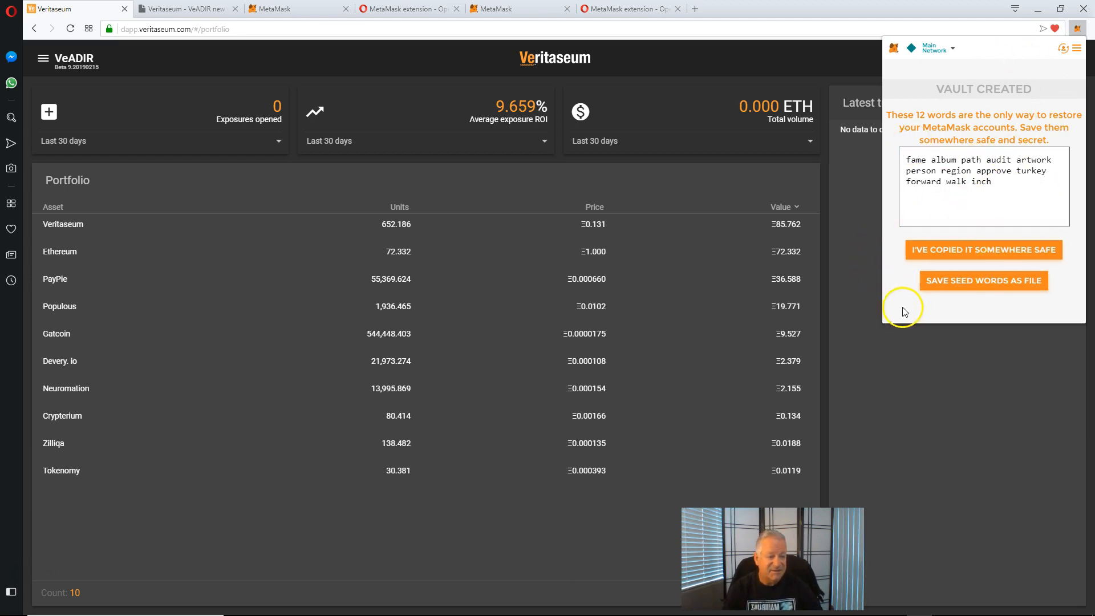
pyautogui.moveTo(976, 310)
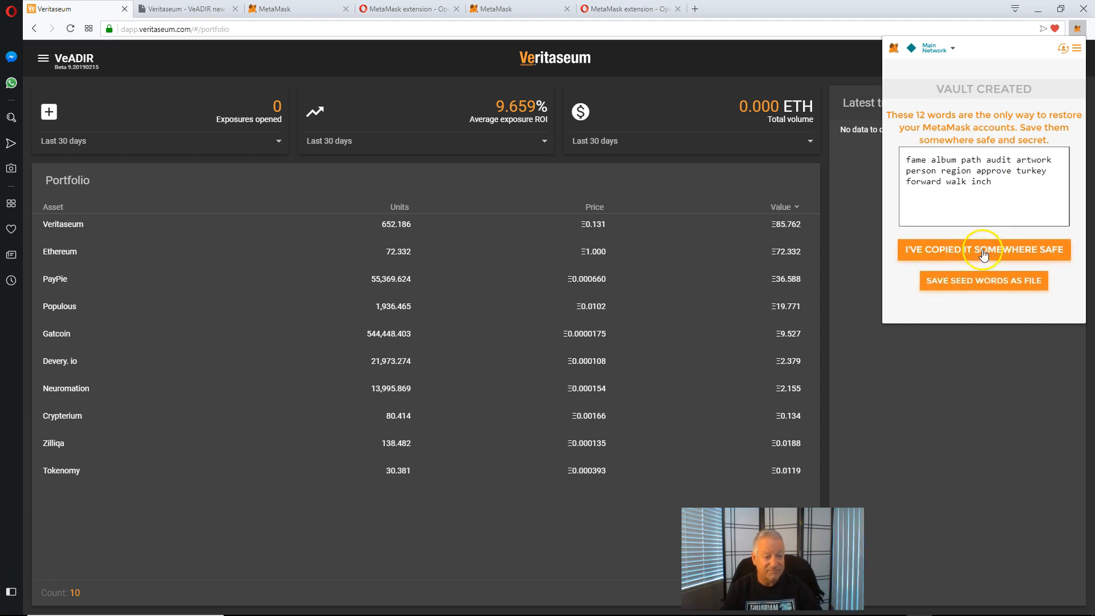
pyautogui.click(983, 250)
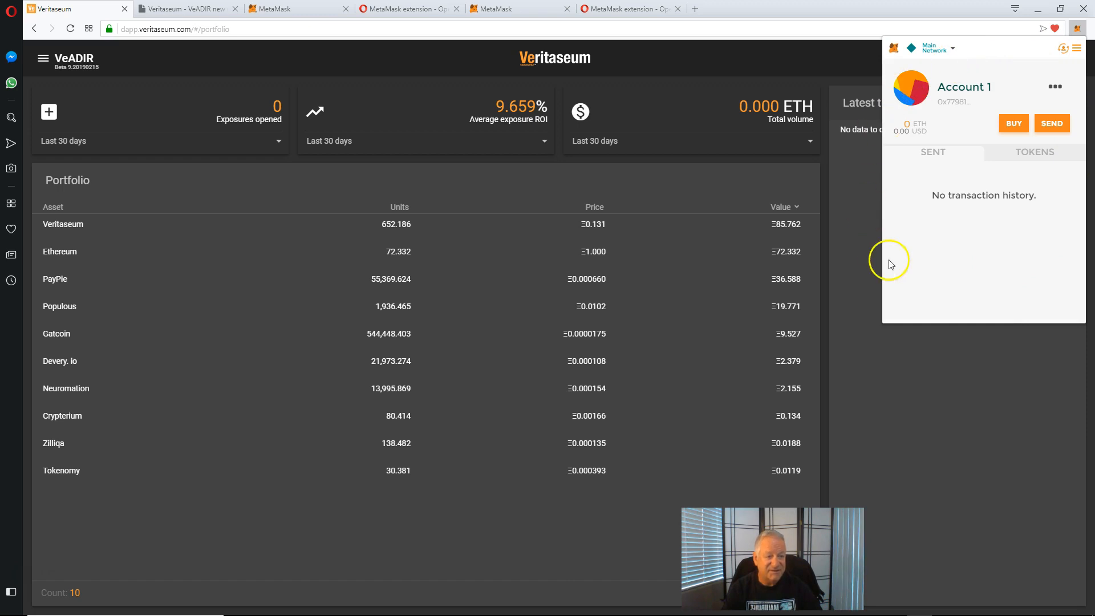
pyautogui.moveTo(946, 259)
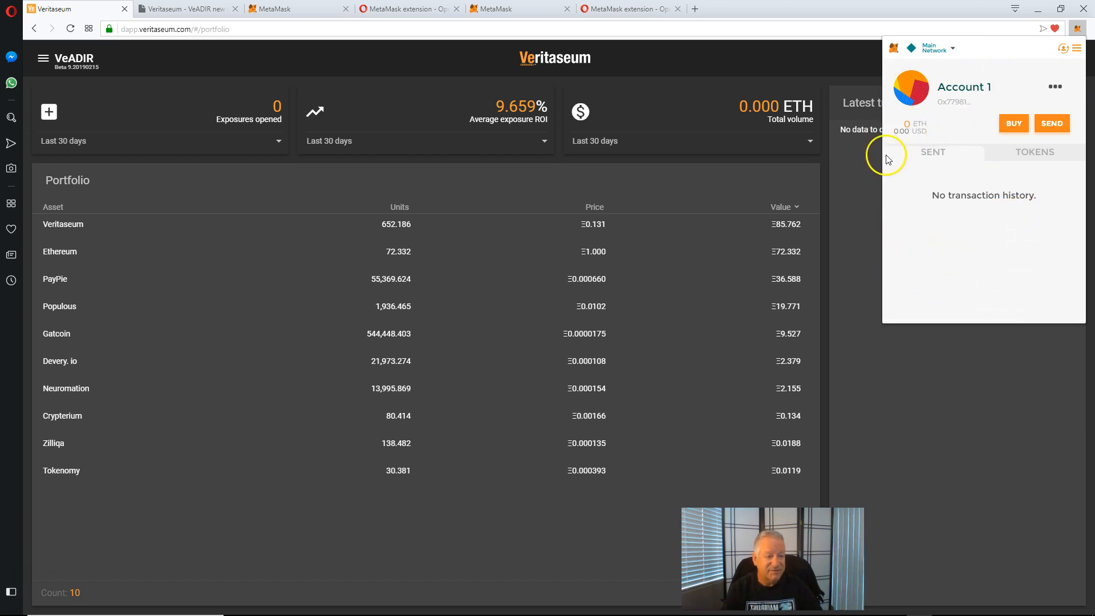
pyautogui.moveTo(944, 263)
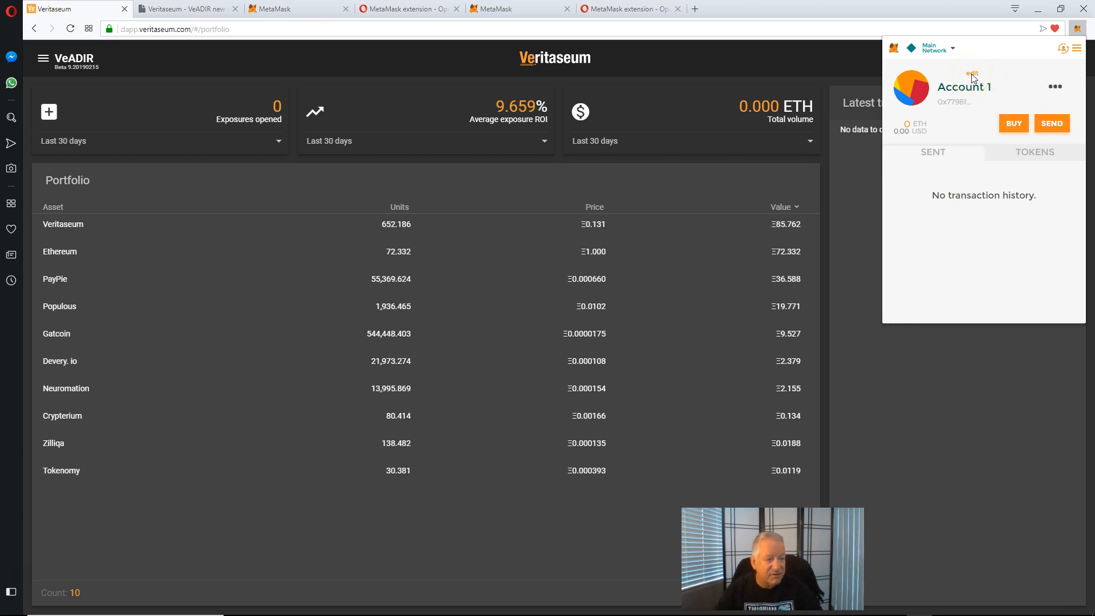
# Step: Make the 'Account 1' name editable
pyautogui.click(972, 74)
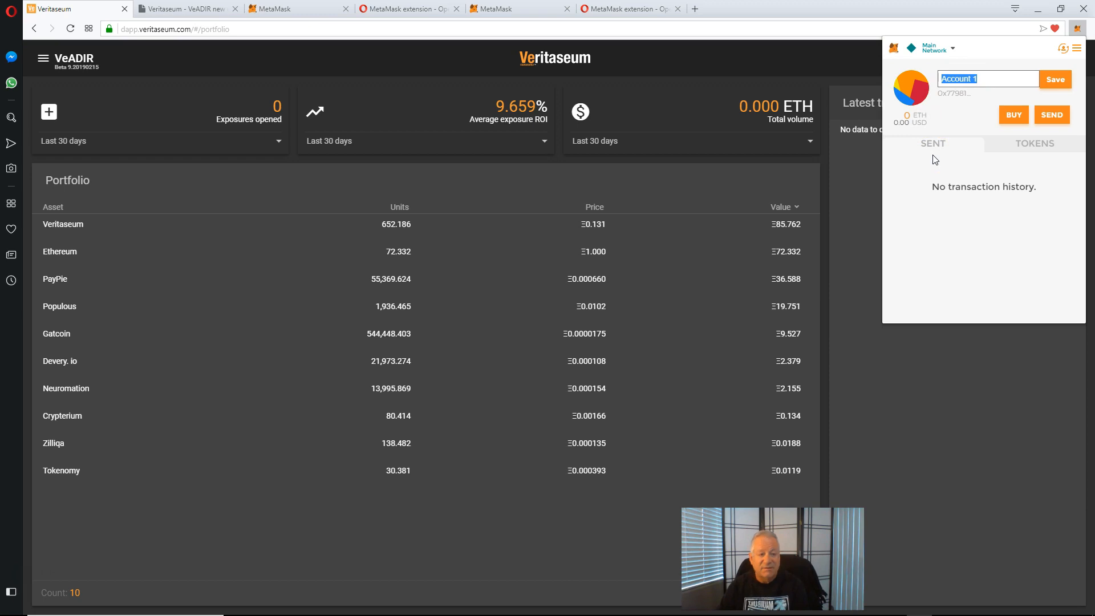
# Step: Enter 'Marks VeADIR account' as the account name and save it
pyautogui.write('My')
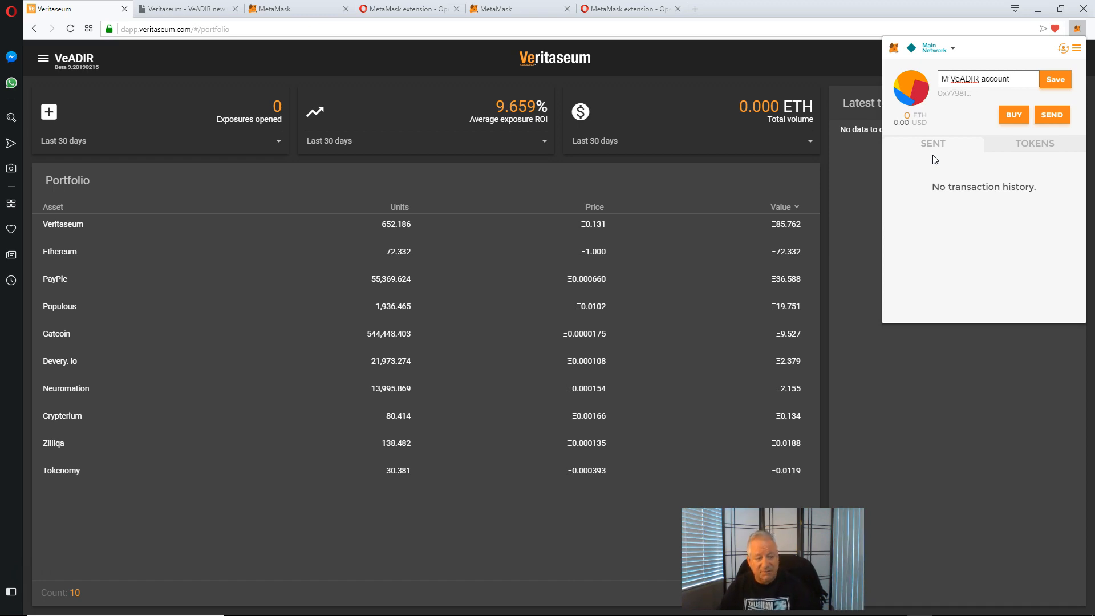
pyautogui.write("ark'")
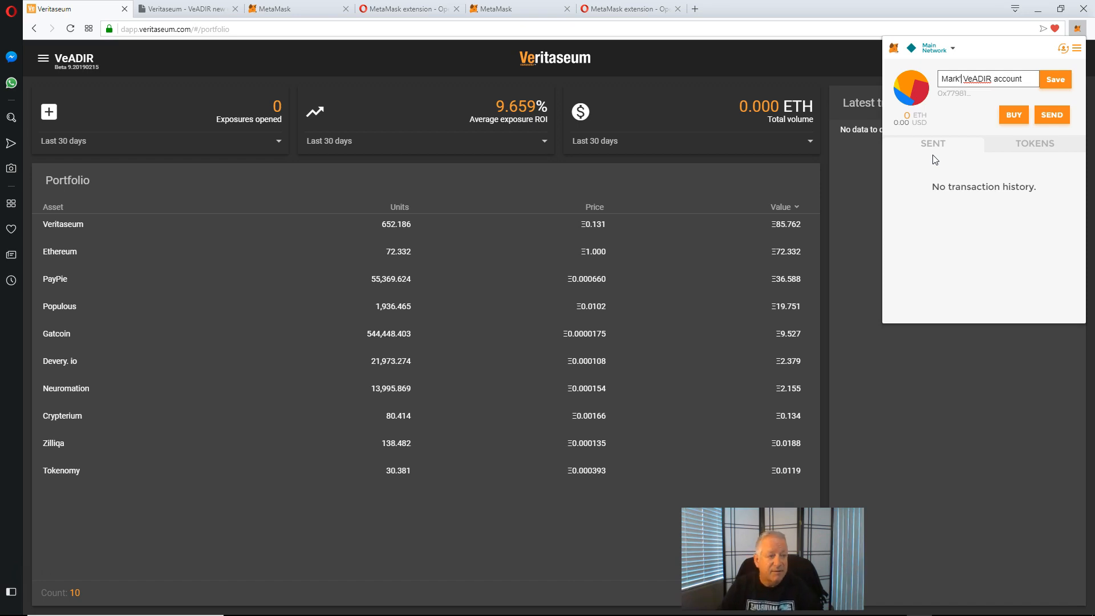
pyautogui.write('s')
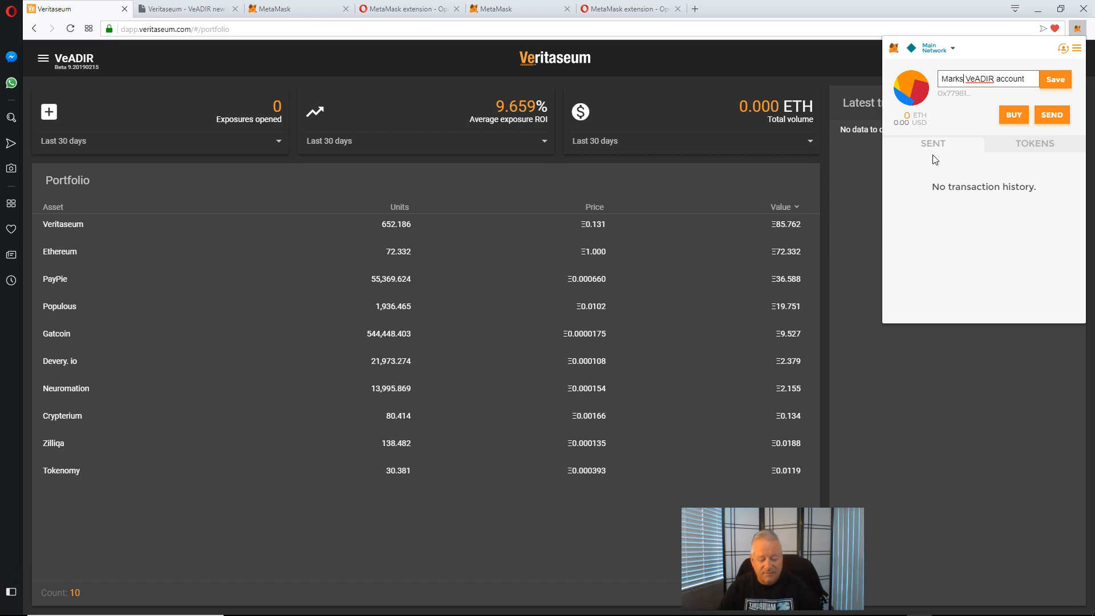
pyautogui.click(1055, 79)
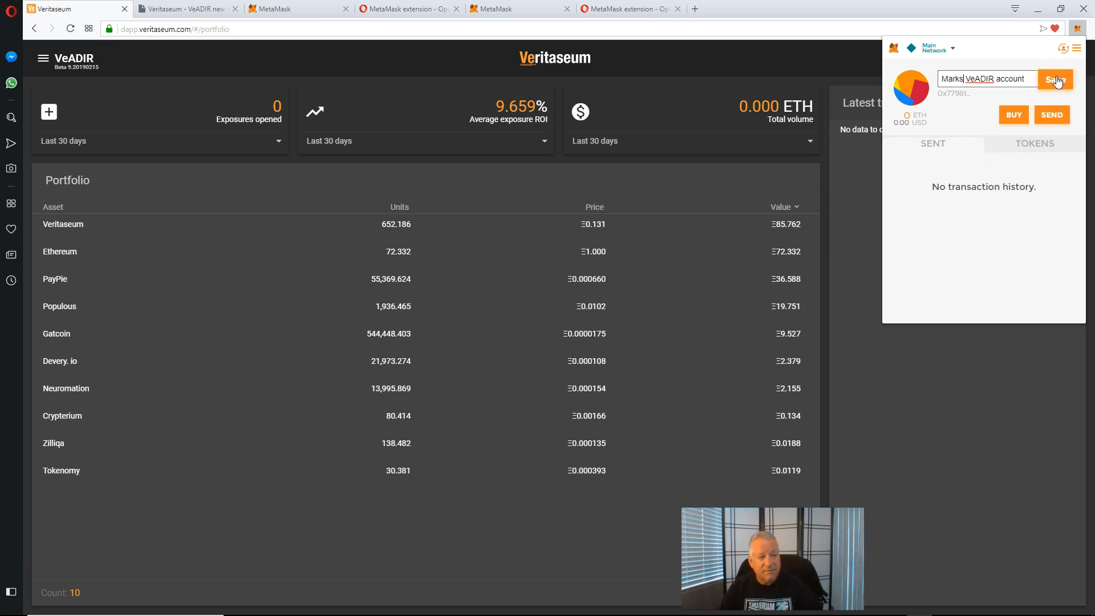
pyautogui.click(1055, 79)
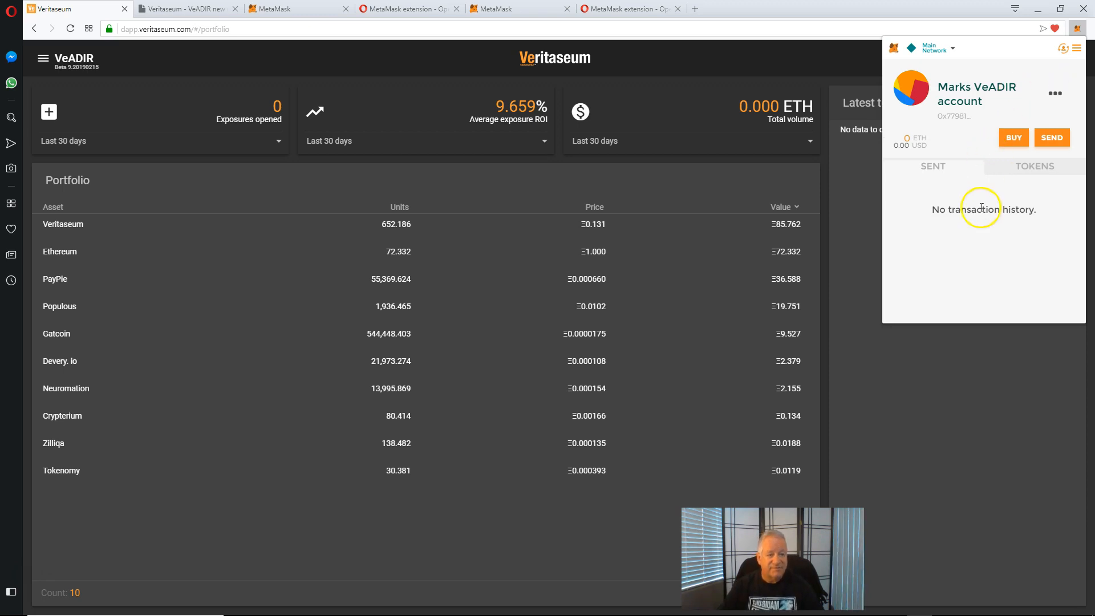
pyautogui.moveTo(966, 247)
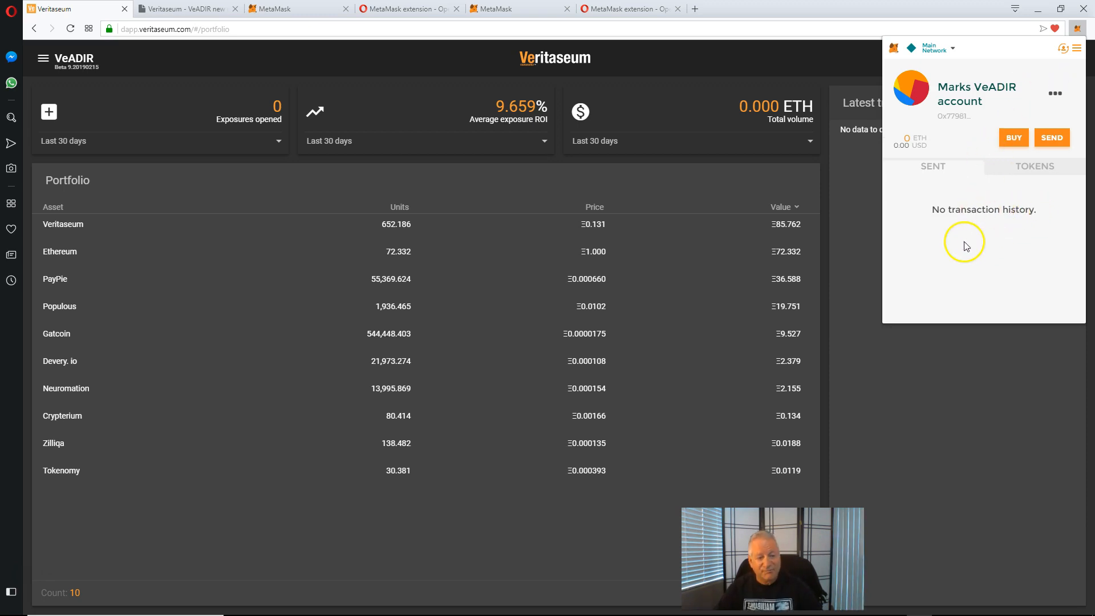
pyautogui.moveTo(956, 251)
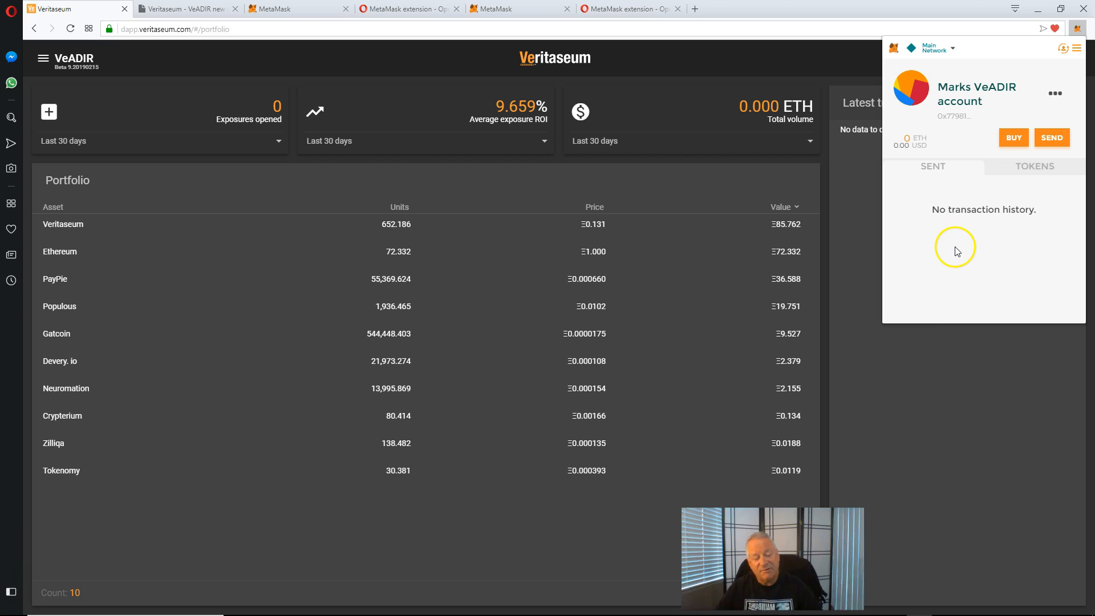
pyautogui.moveTo(928, 299)
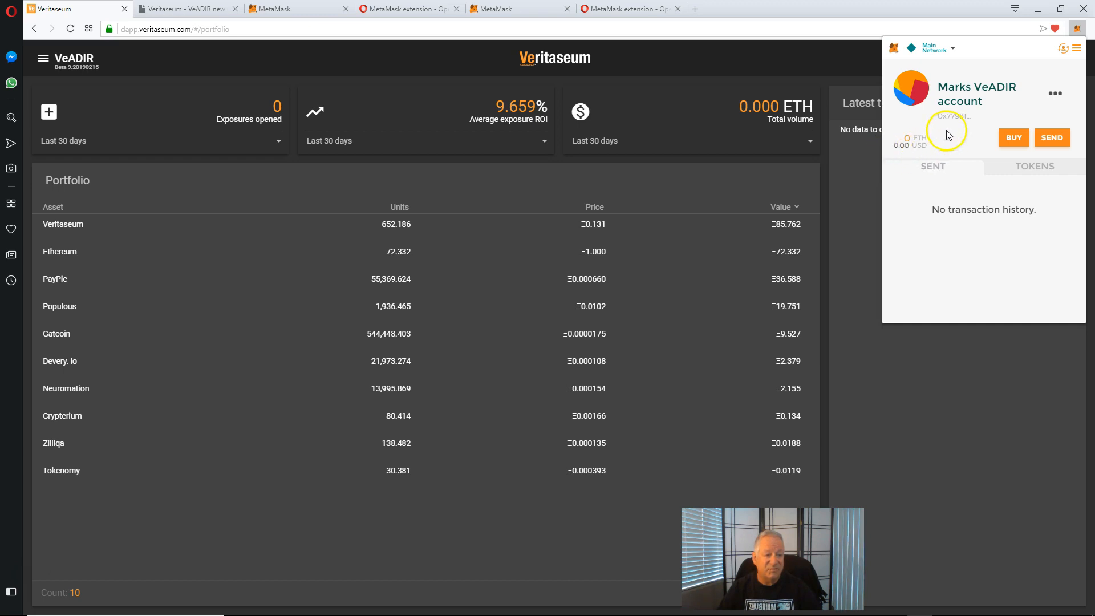
pyautogui.moveTo(915, 123)
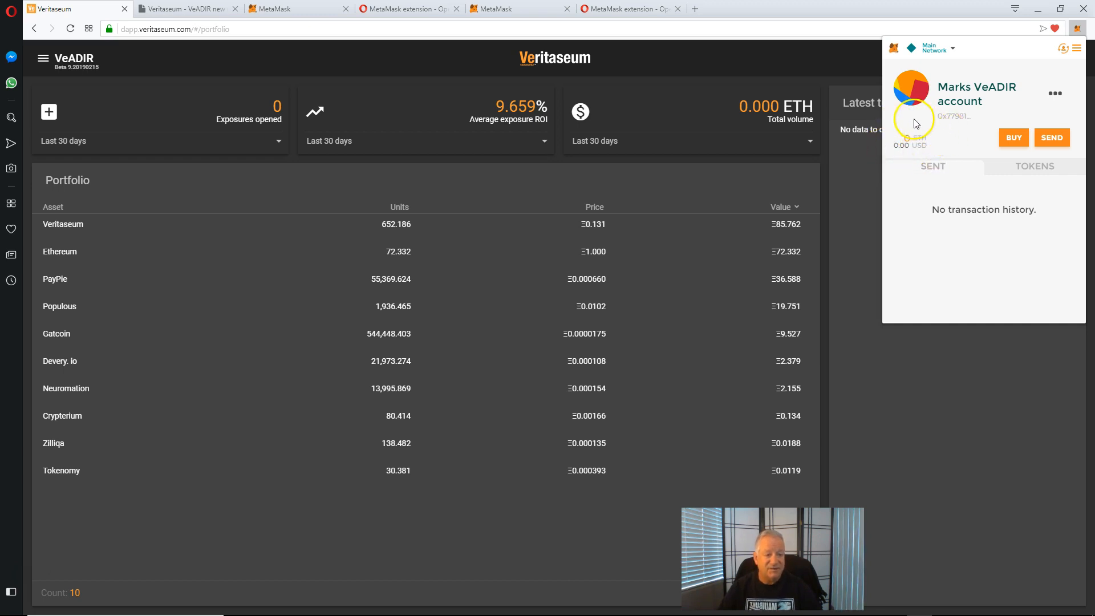
pyautogui.moveTo(890, 155)
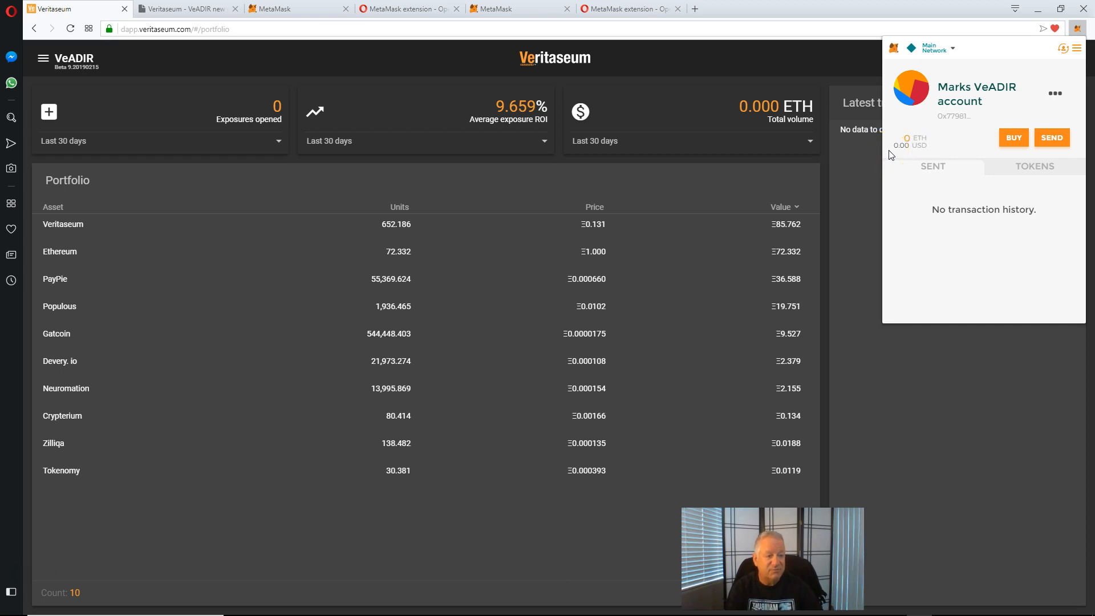
pyautogui.moveTo(903, 155)
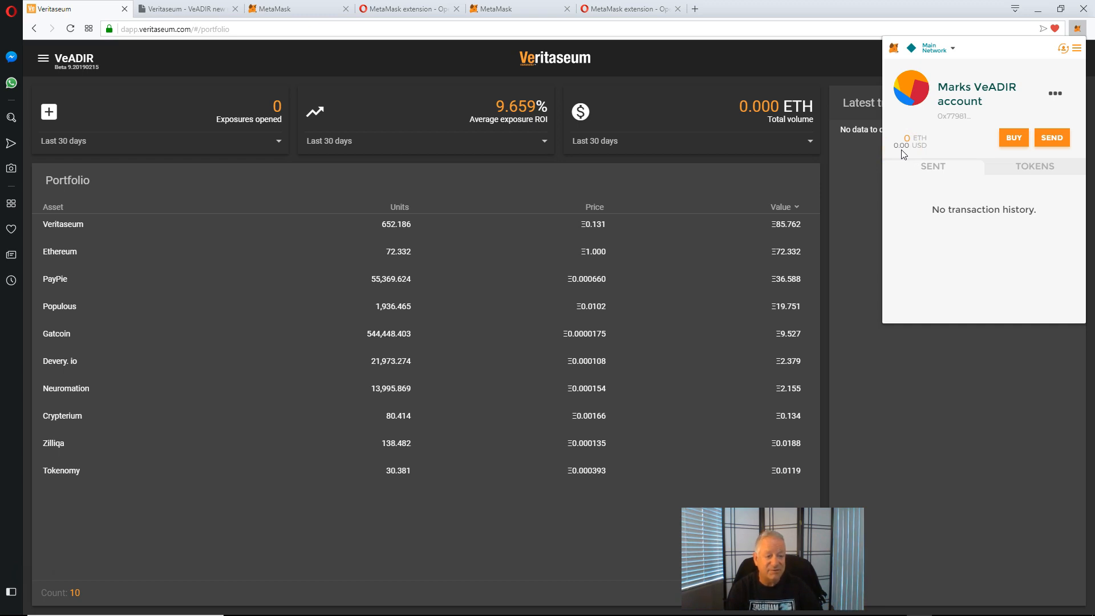
pyautogui.moveTo(887, 144)
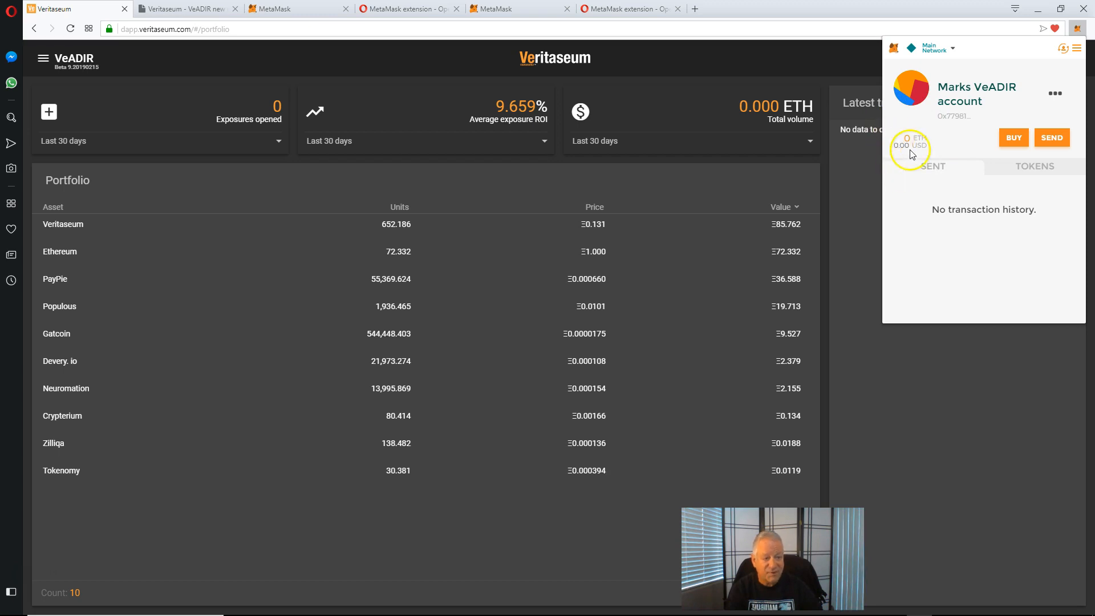
pyautogui.moveTo(910, 148)
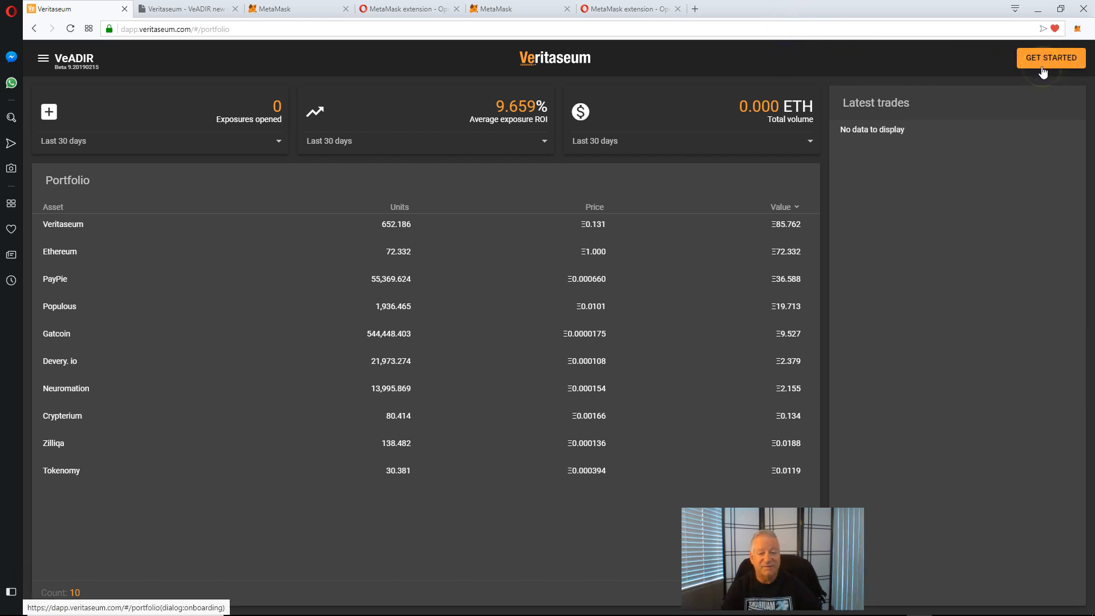
# Step: Start VeADIR onboarding via Get Started, pass the Veritaseum welcome, and return to the portfolio tab
pyautogui.click(1050, 57)
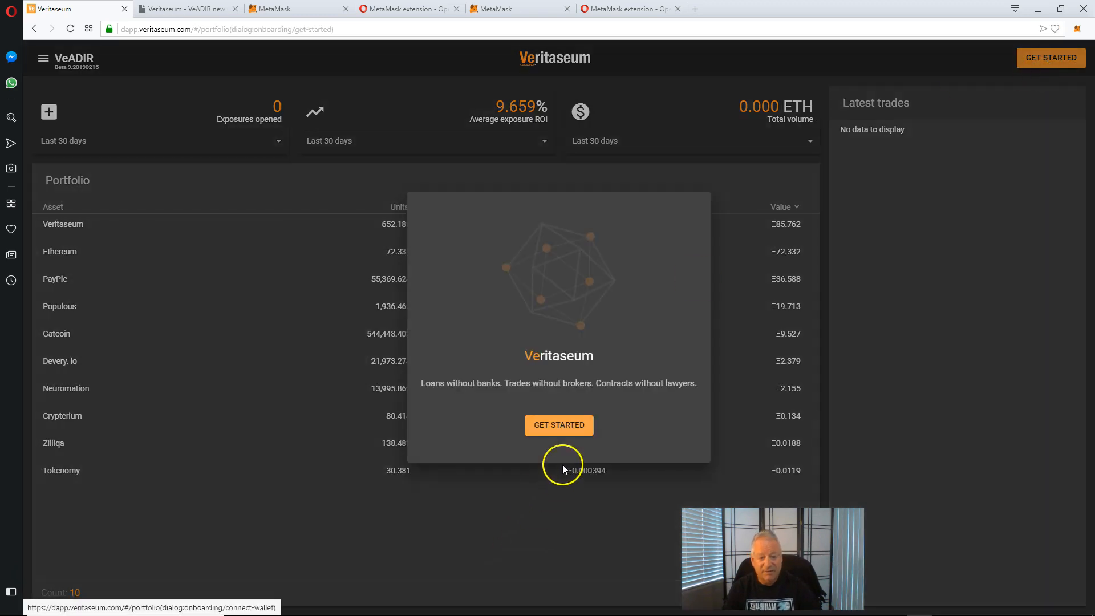
pyautogui.click(558, 424)
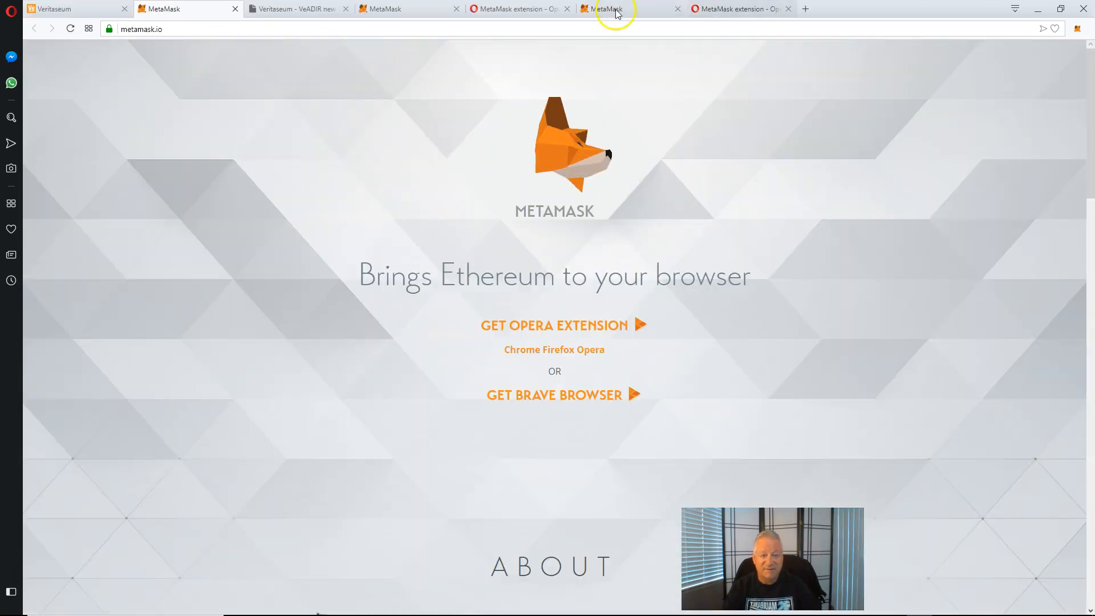
pyautogui.click(70, 8)
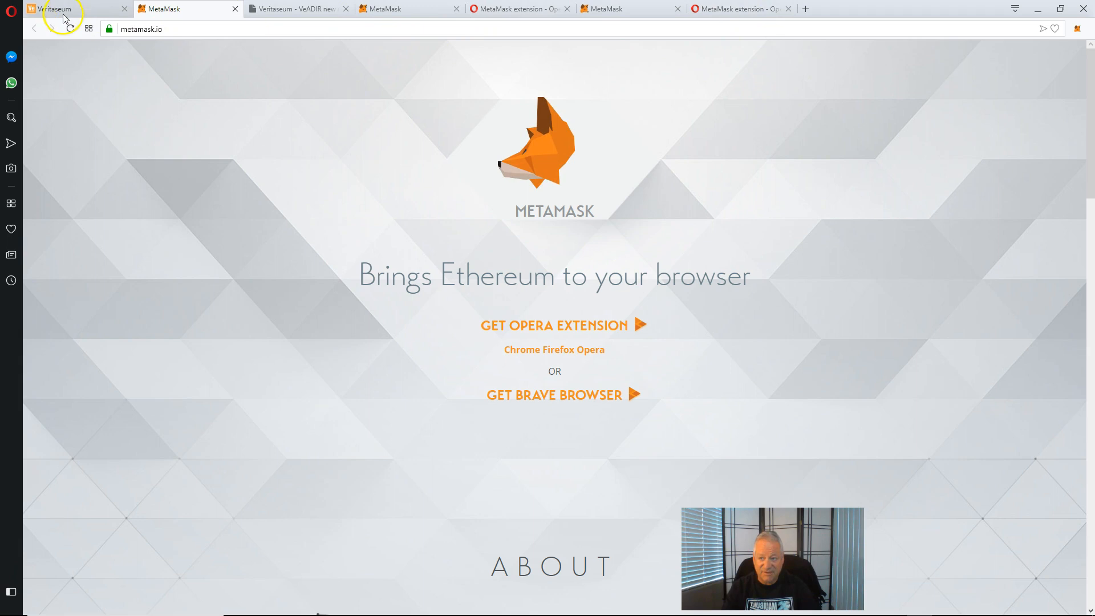
pyautogui.click(59, 8)
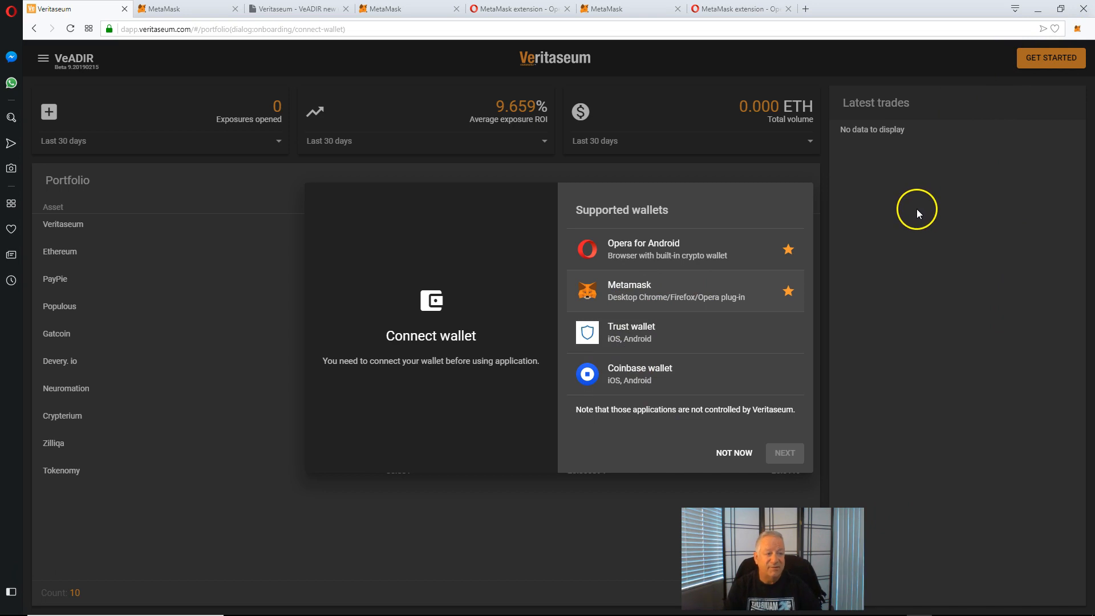
pyautogui.moveTo(899, 230)
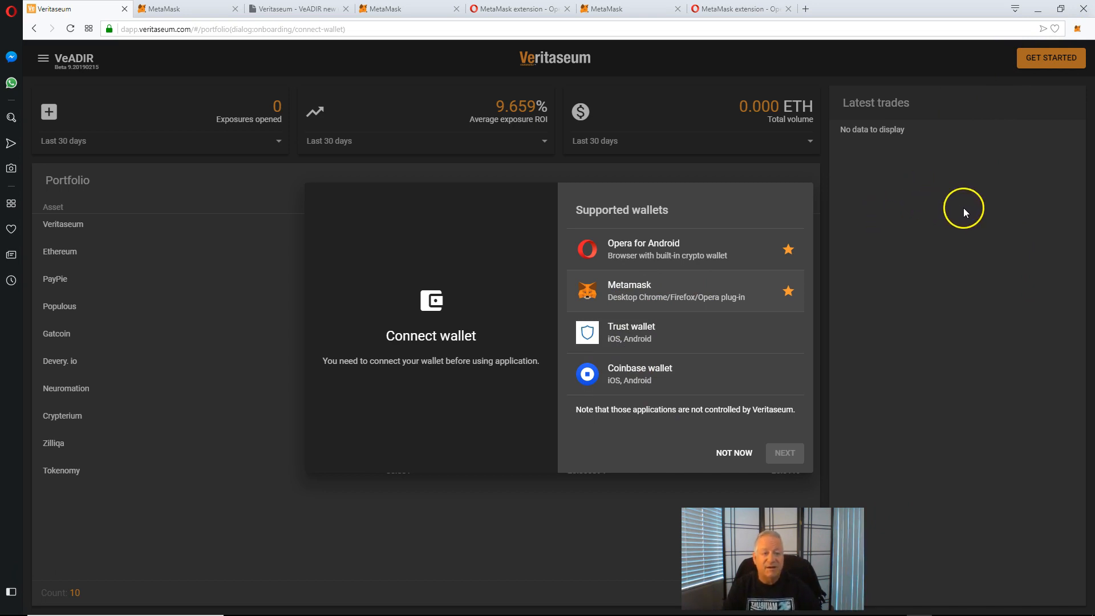
# Step: Choose Not Now on the Connect wallet step to reach the Explore VeADIR overview
pyautogui.click(734, 453)
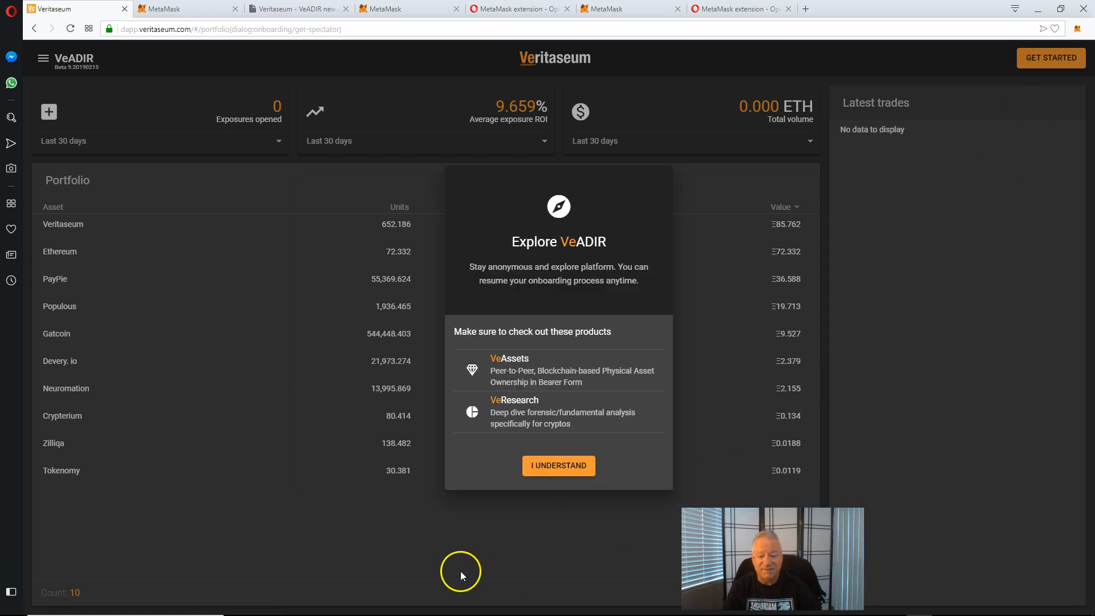
pyautogui.moveTo(338, 510)
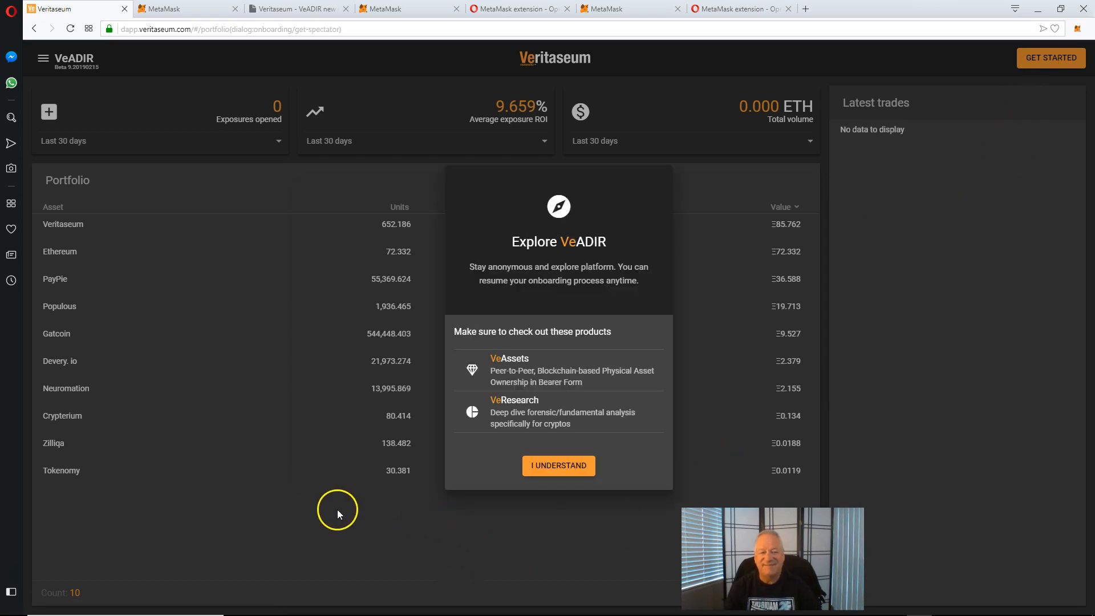